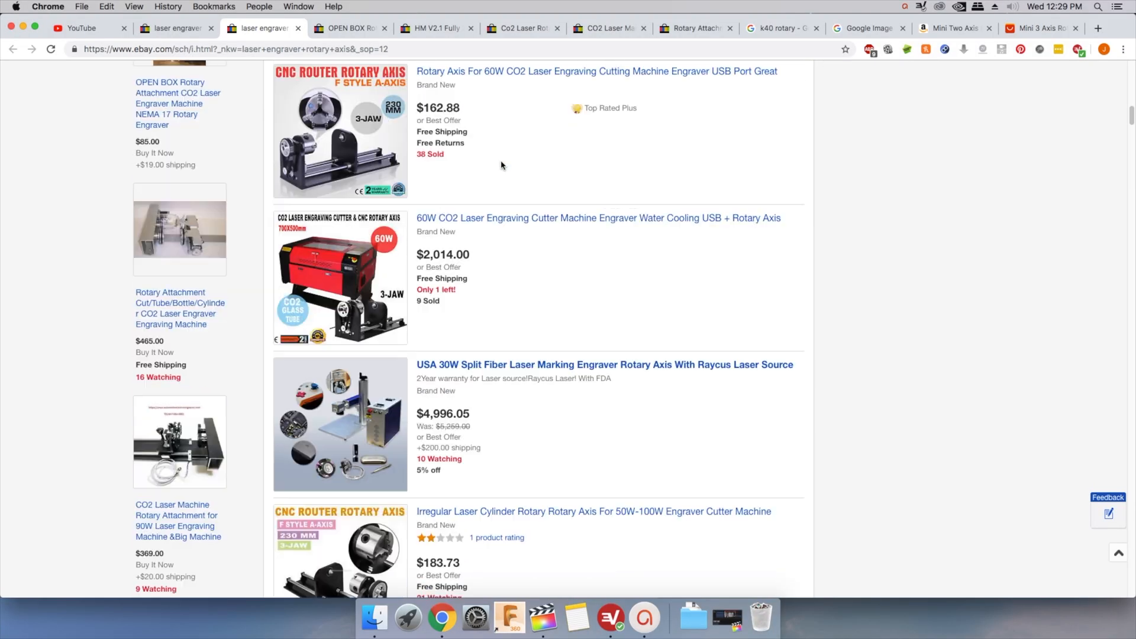
Browse the eBay rotary axis results, then view the Mini Two and Mini 3 Axis Rotary ($129) listings.
scroll("down", 3)
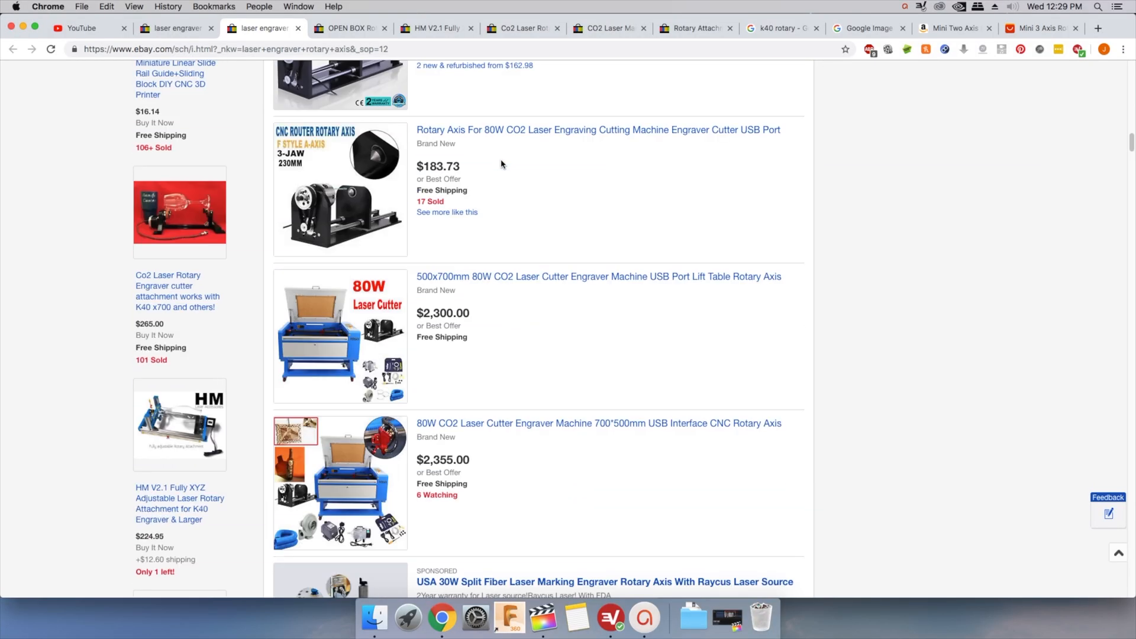
scroll("down", 3)
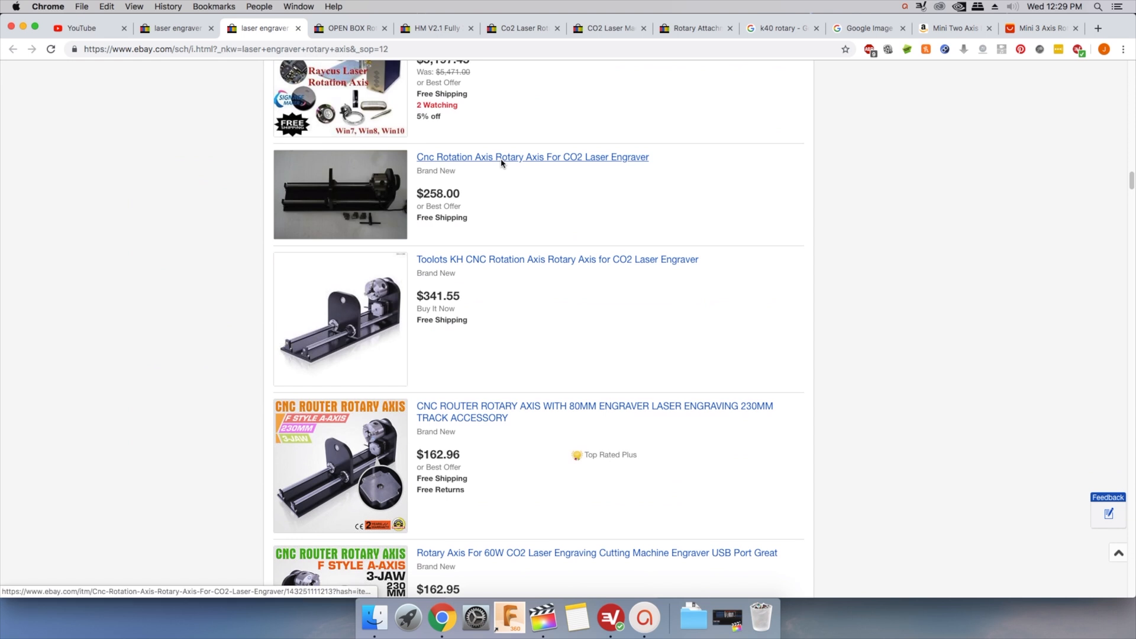
scroll("up", 3)
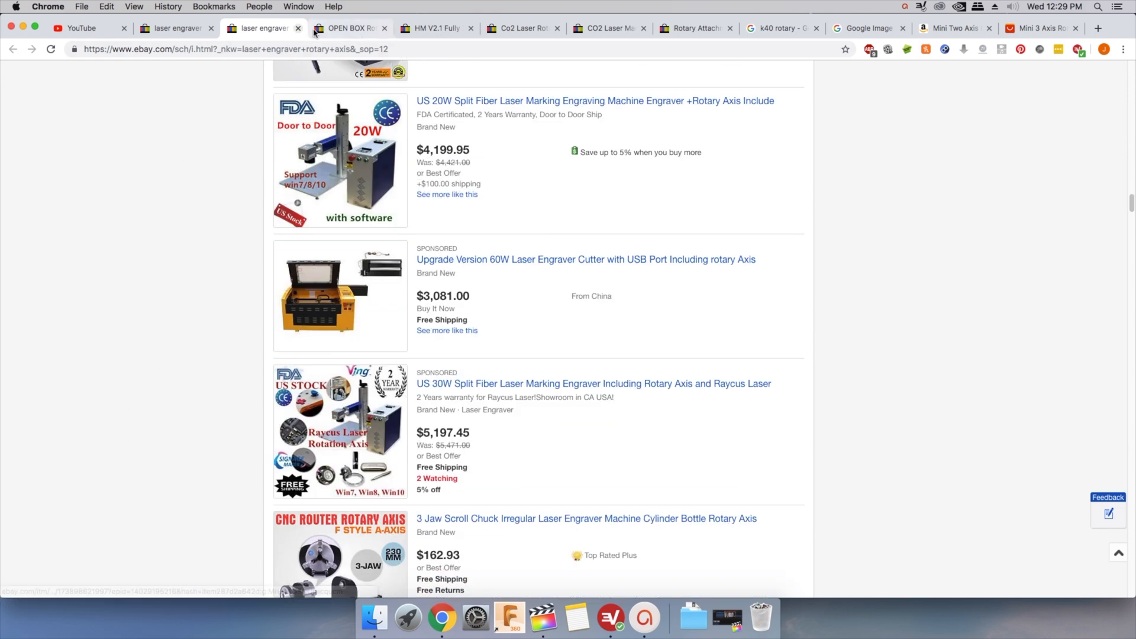
left_click(753, 27)
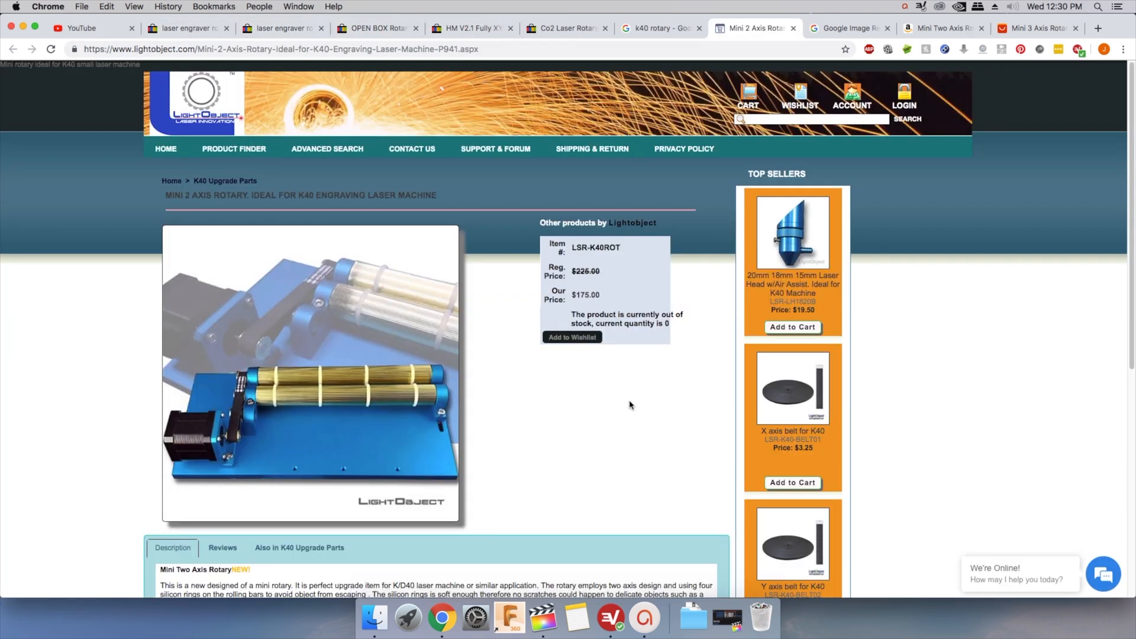
mouse_move(912, 194)
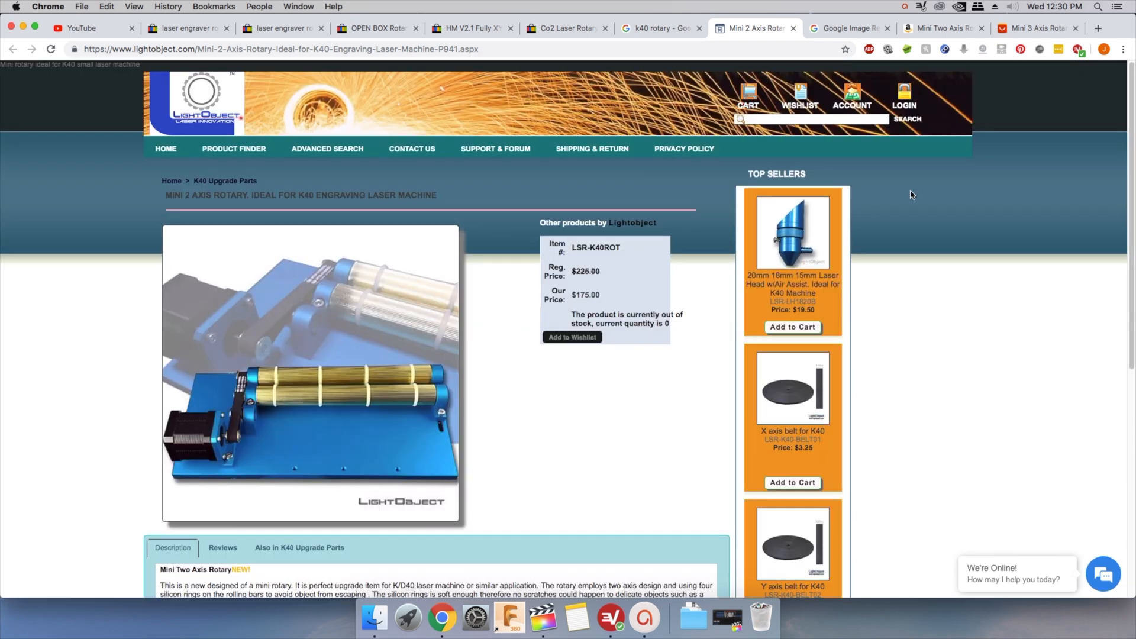
left_click(1029, 27)
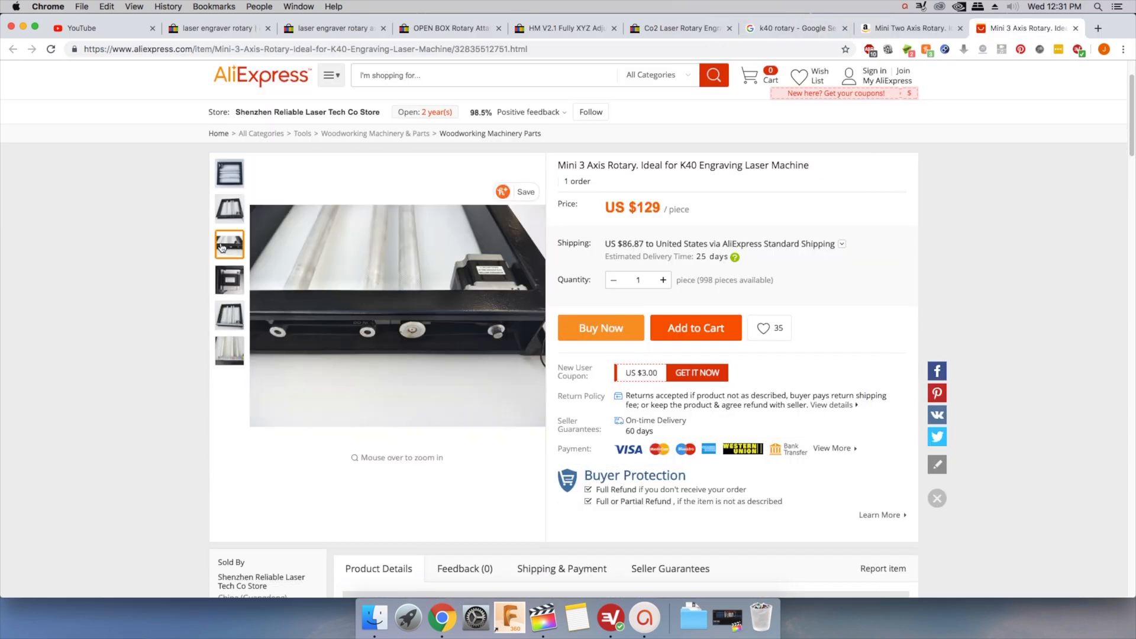
Open the Thingiverse Rotary axis collection and scroll through its DIY laser rotary designs to the end.
left_click(1022, 28)
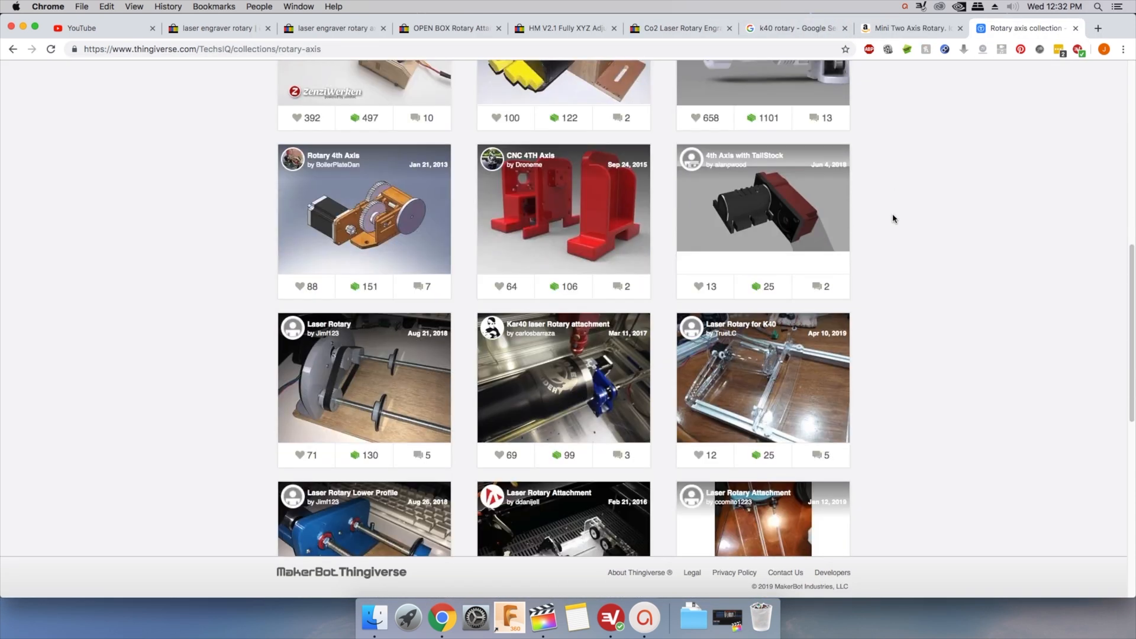
scroll("down", 3)
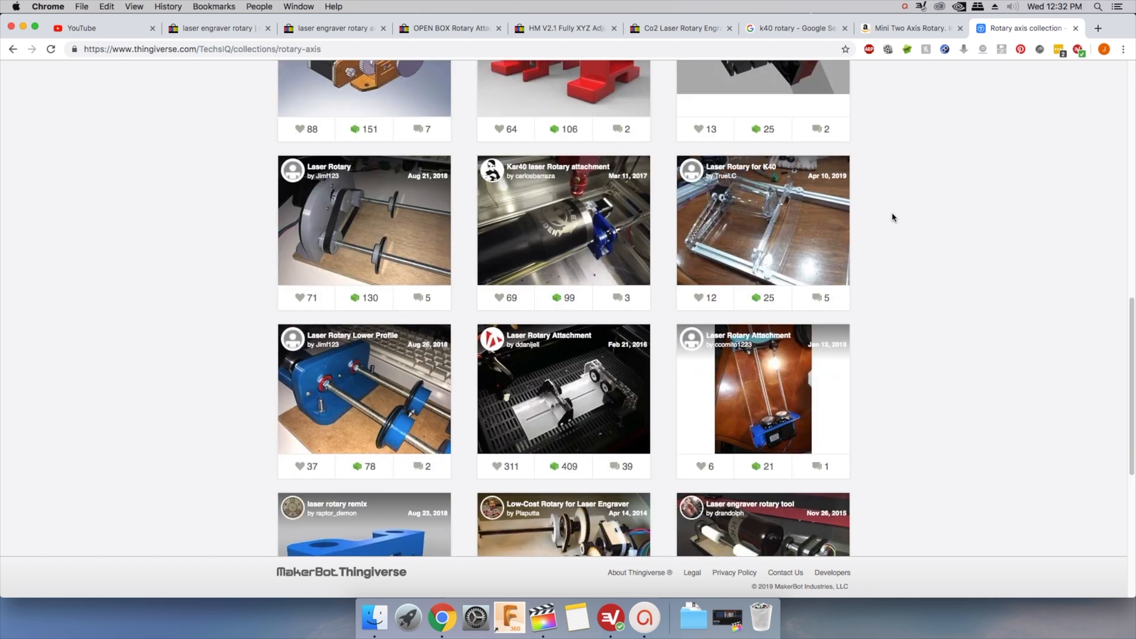
scroll("down", 3)
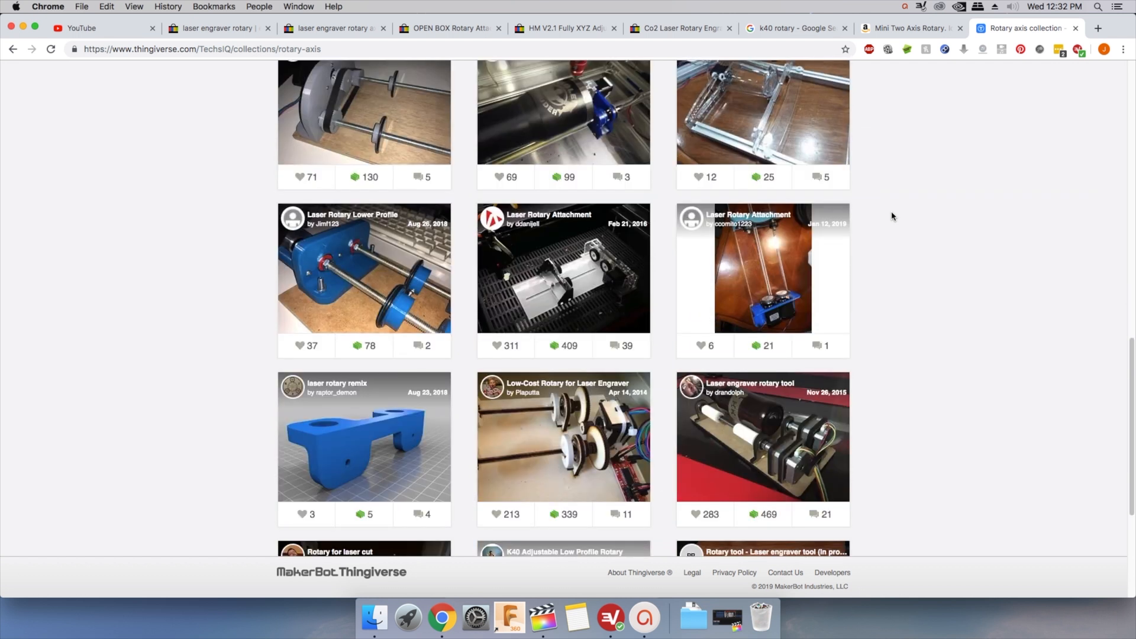
scroll("down", 3)
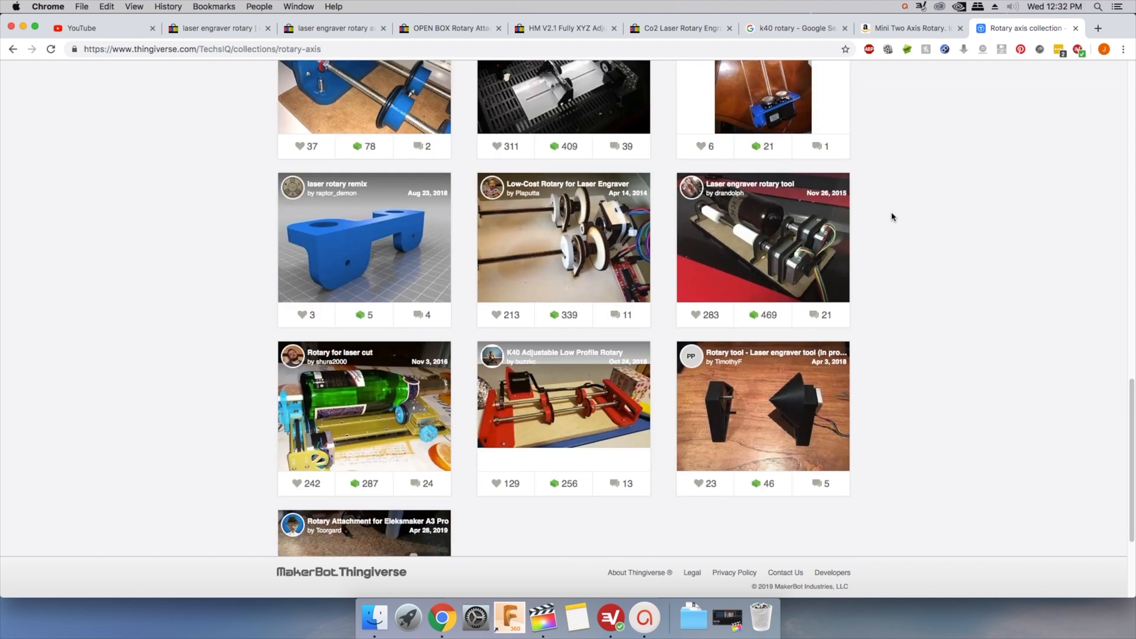
scroll("down", 3)
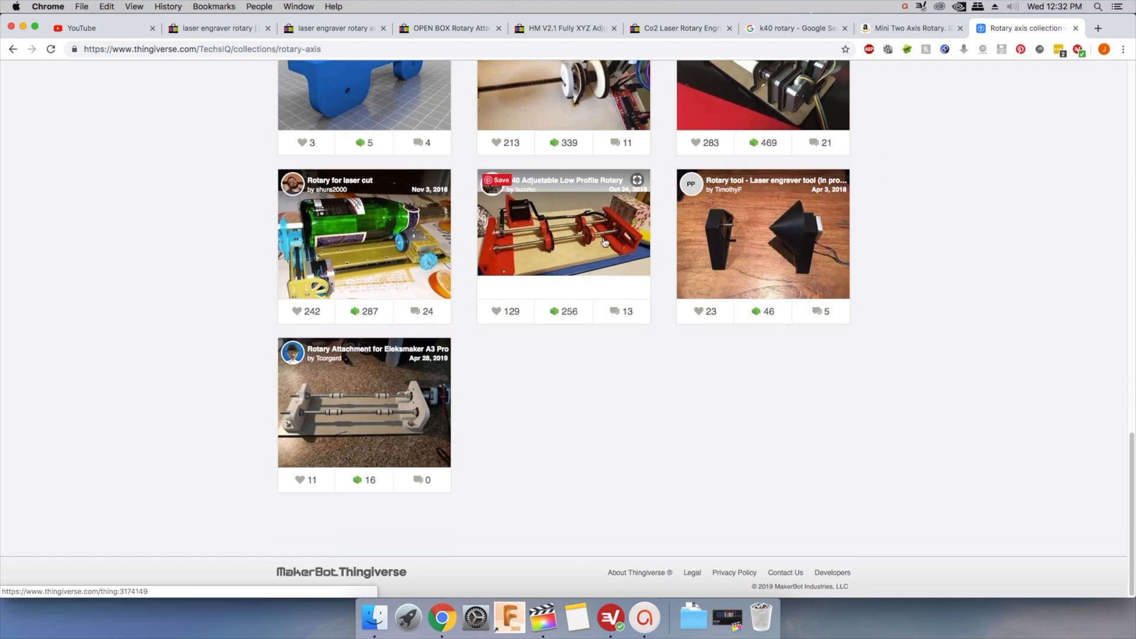
left_click(563, 225)
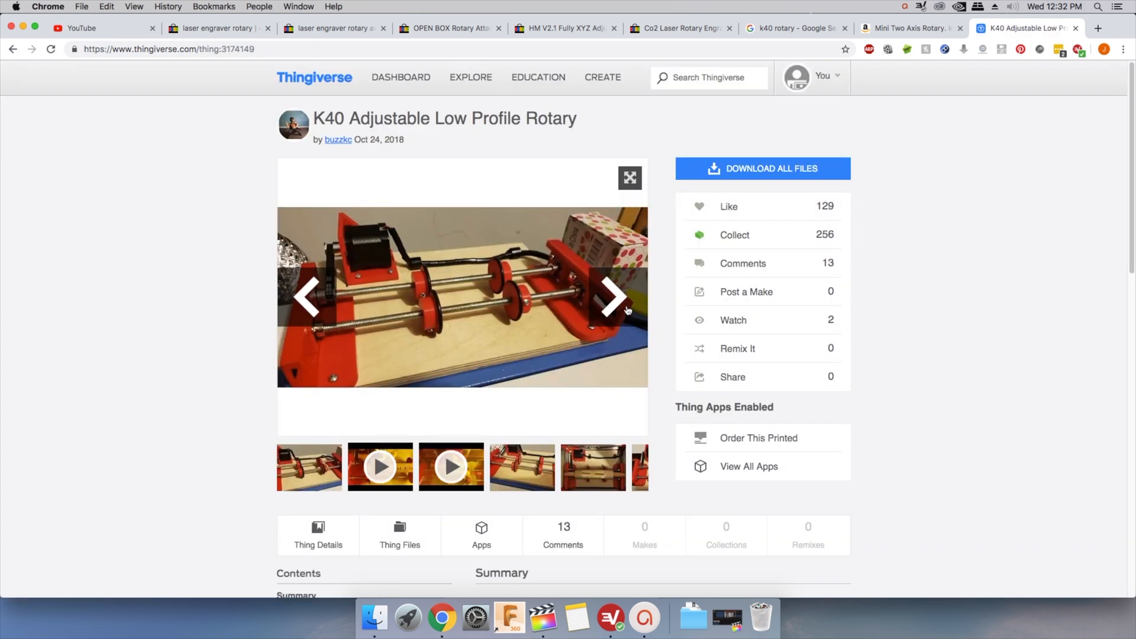
left_click(380, 467)
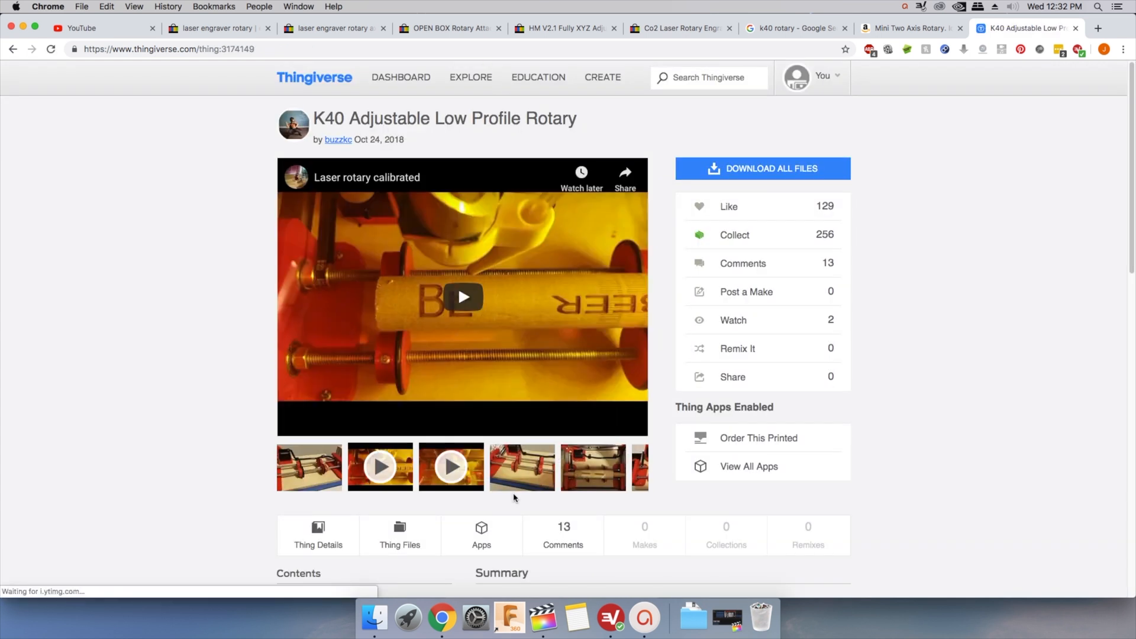
left_click(308, 467)
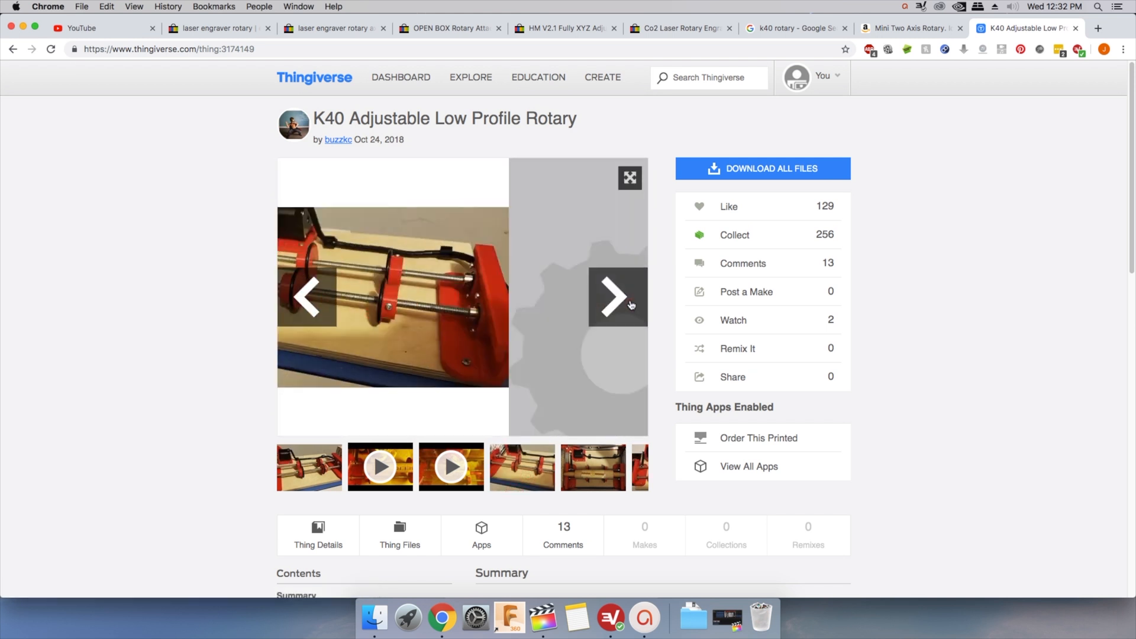
left_click(614, 297)
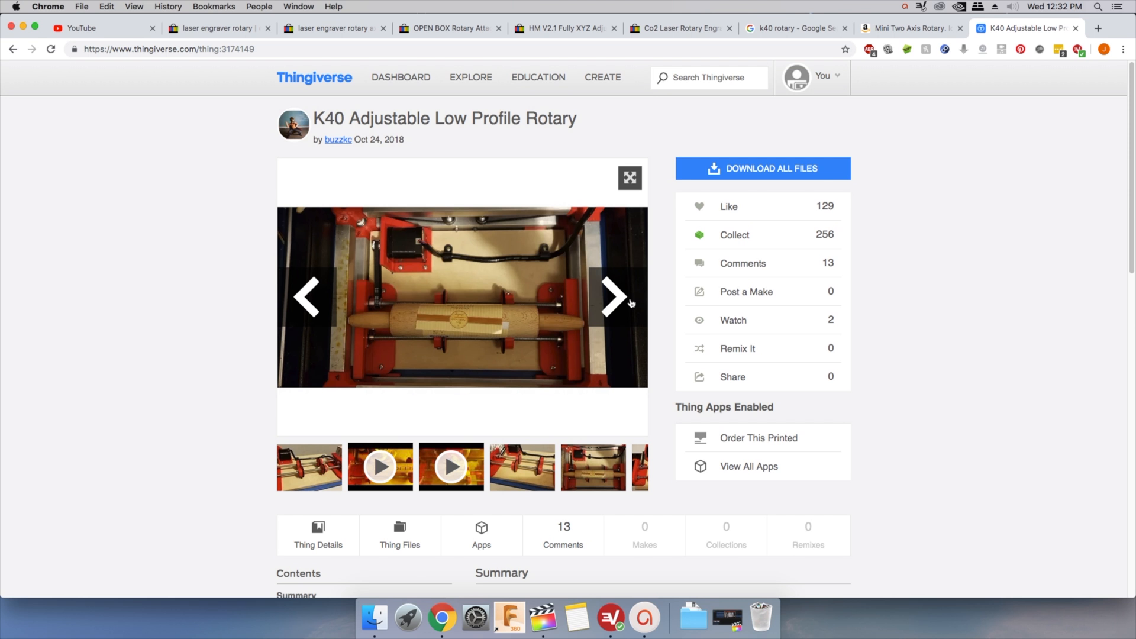
left_click(613, 297)
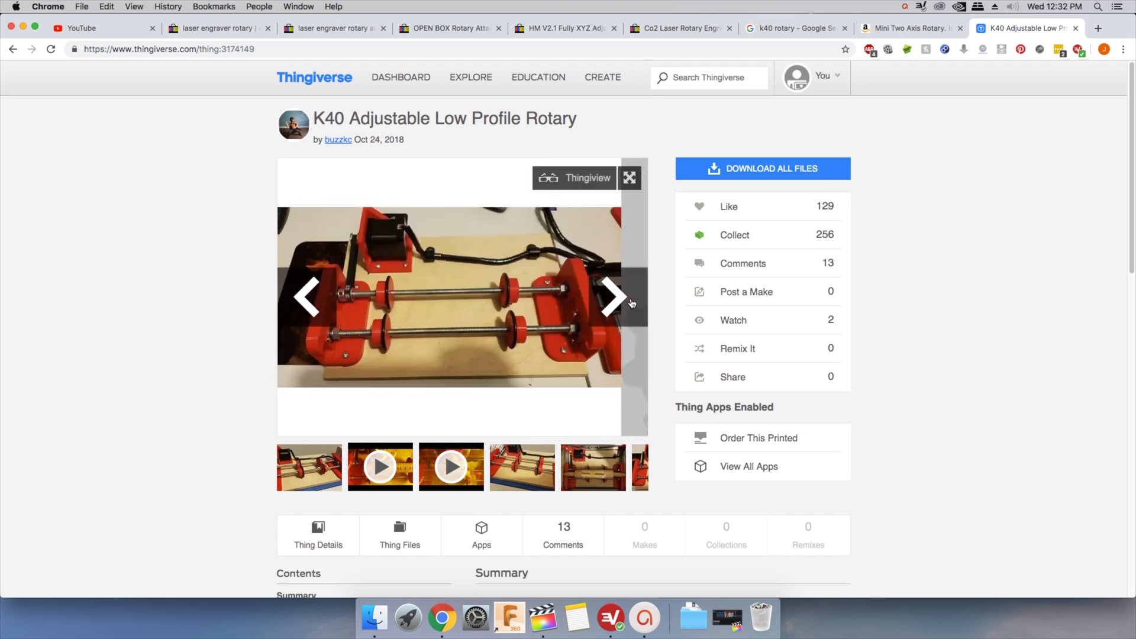
left_click(574, 178)
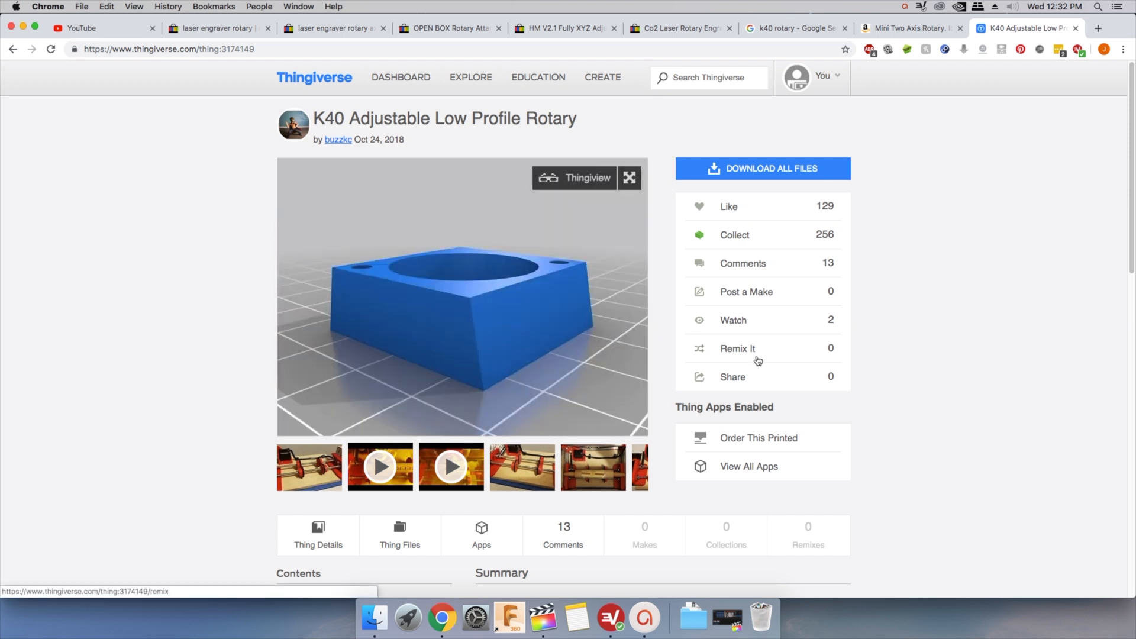
mouse_move(918, 293)
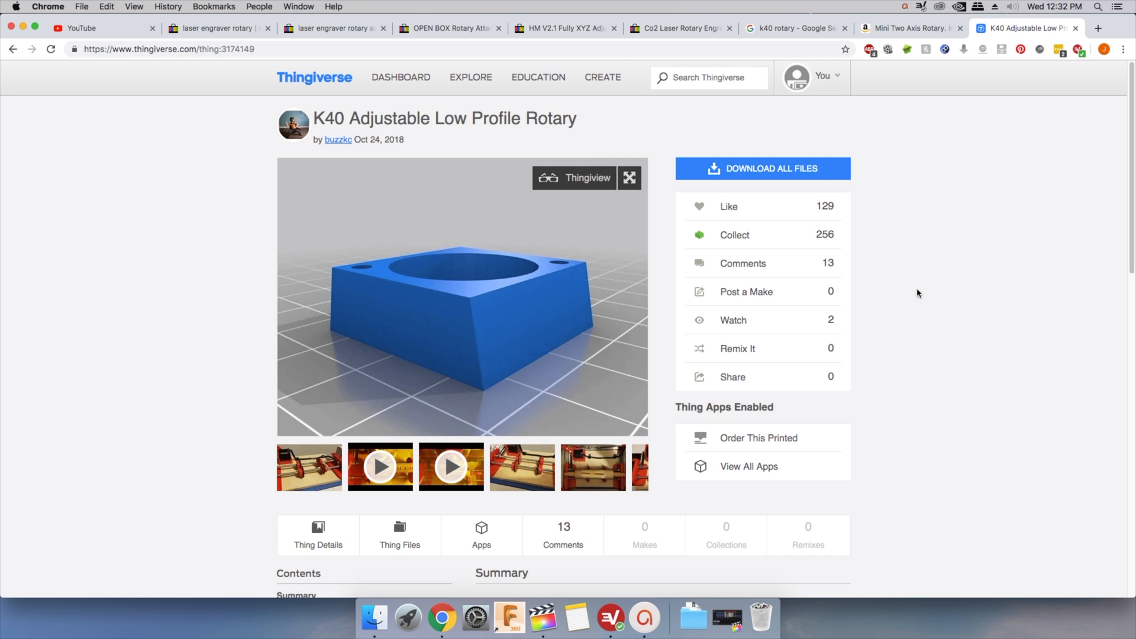
mouse_move(911, 300)
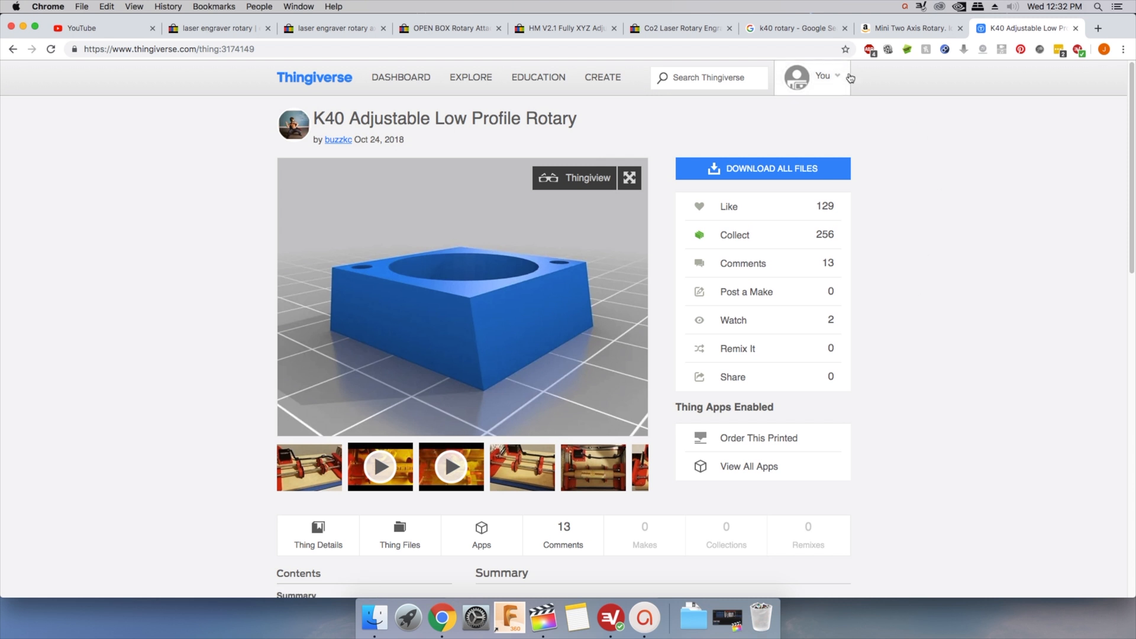
mouse_move(431, 139)
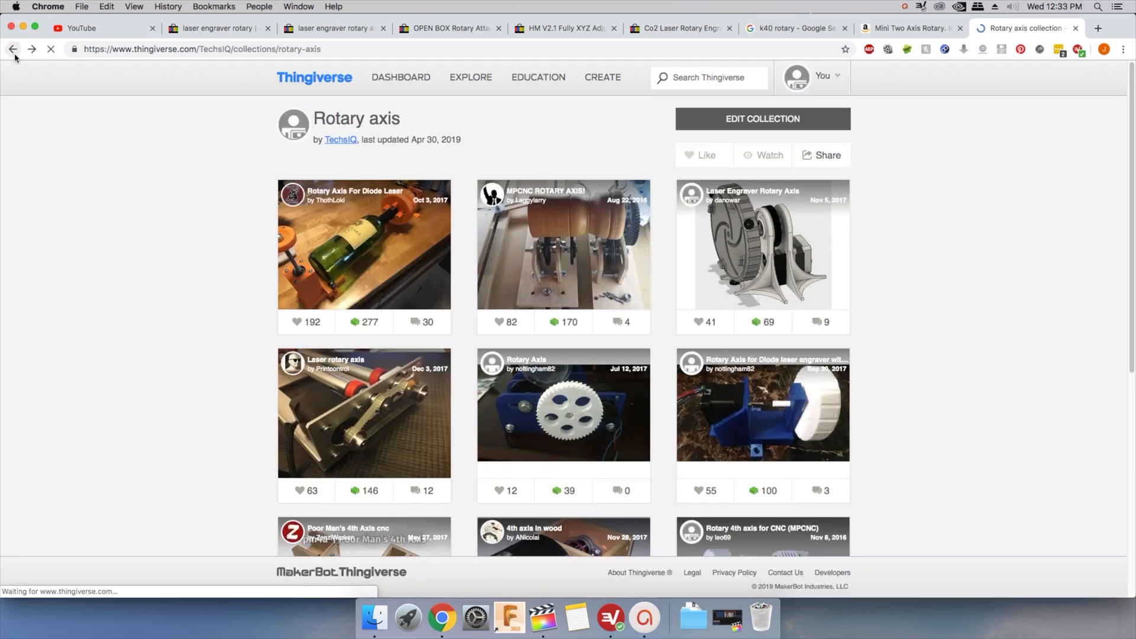
Scroll down and back up through the Thingiverse self centering chuck results.
scroll("down", 3)
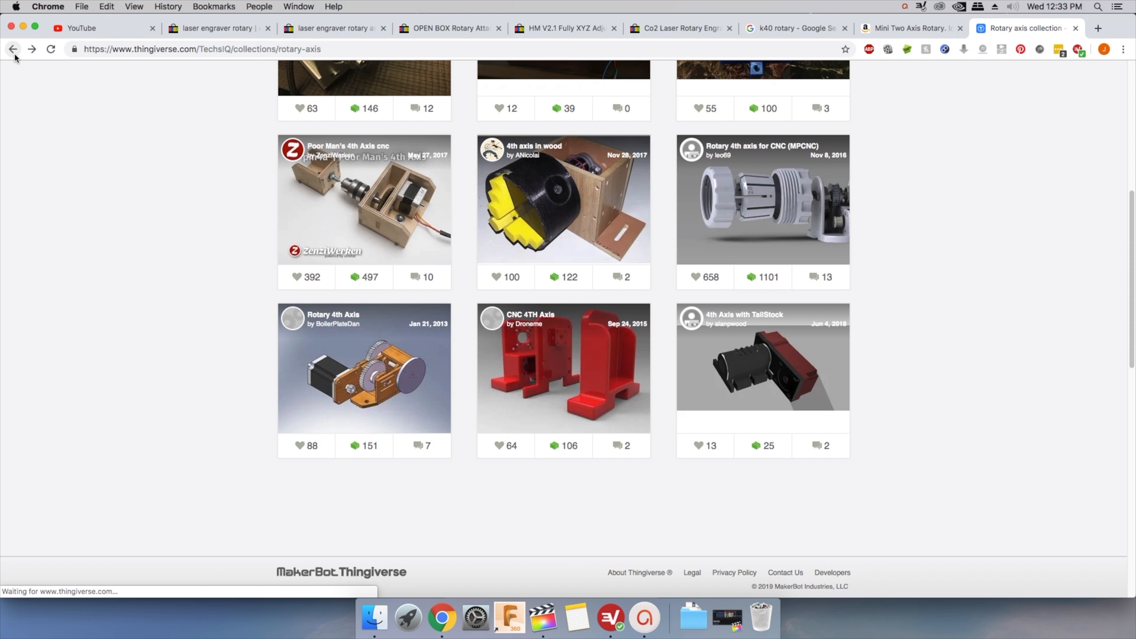
scroll("up", 3)
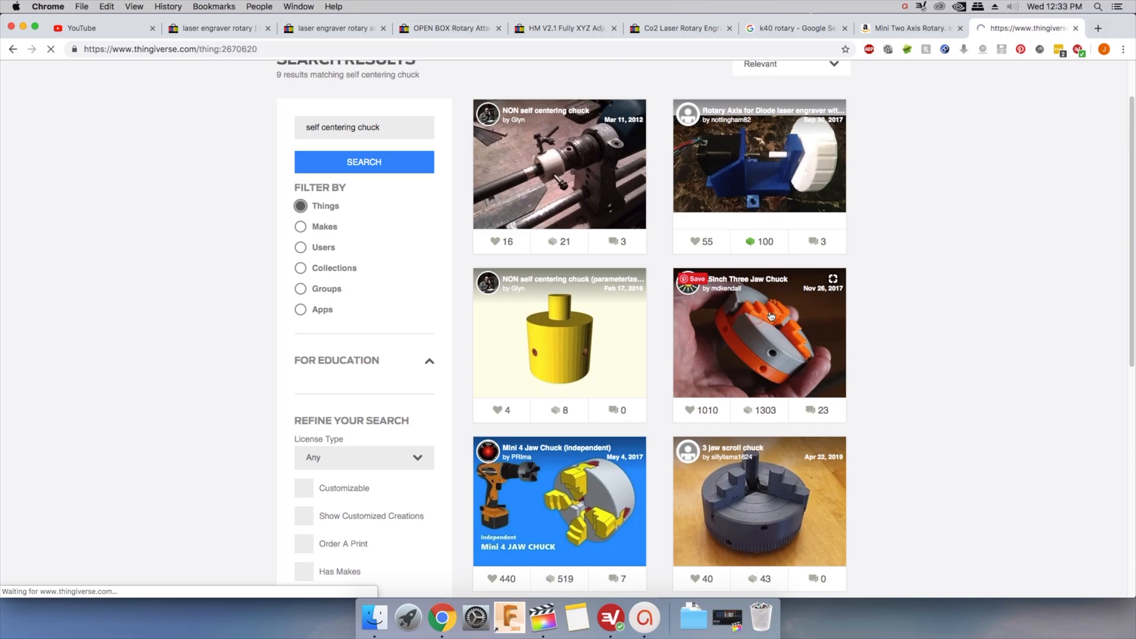
left_click(759, 332)
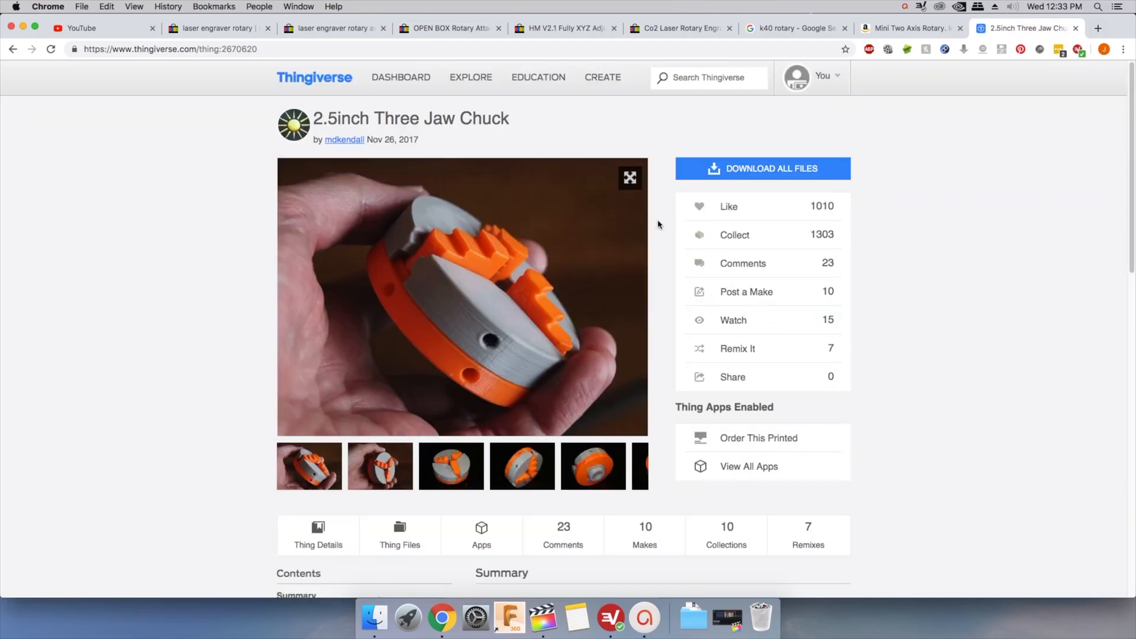
left_click(612, 288)
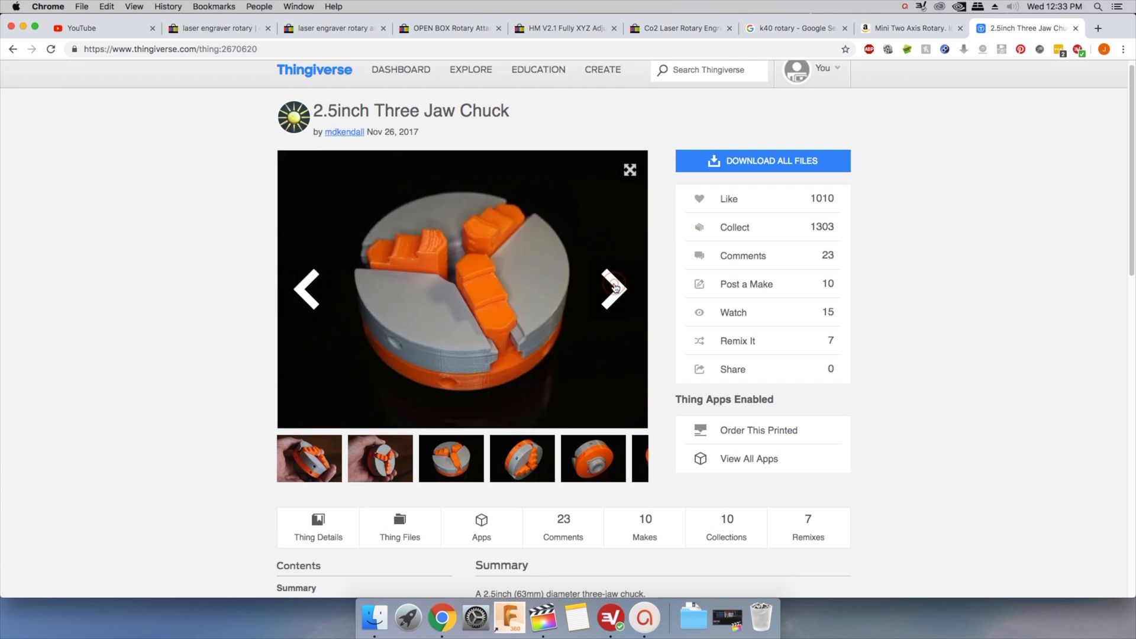
left_click(613, 288)
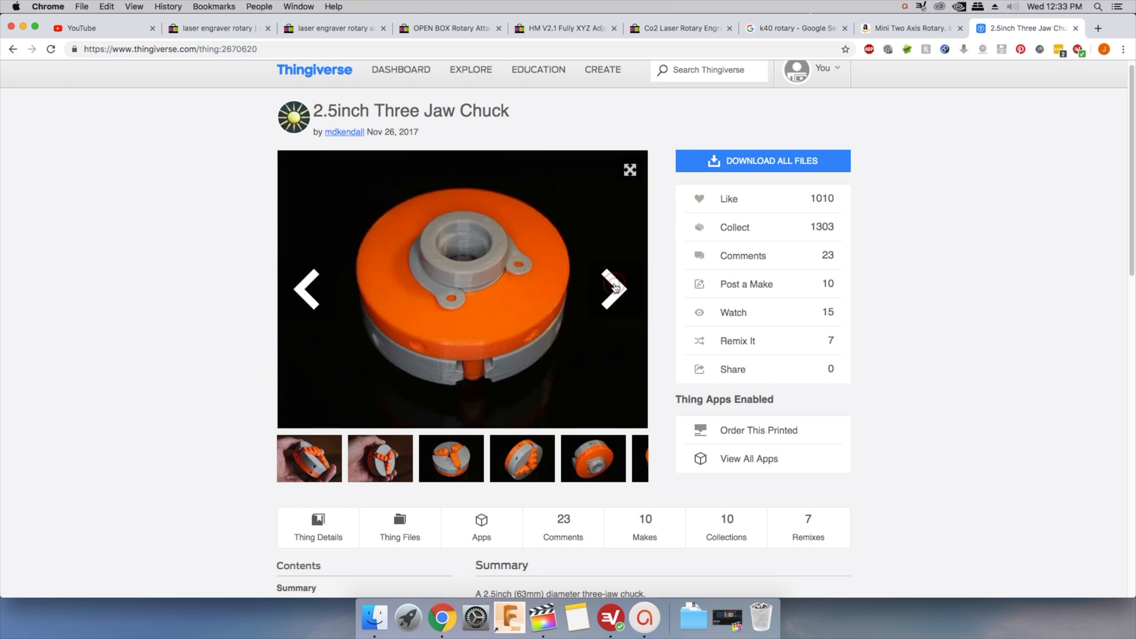
left_click(613, 288)
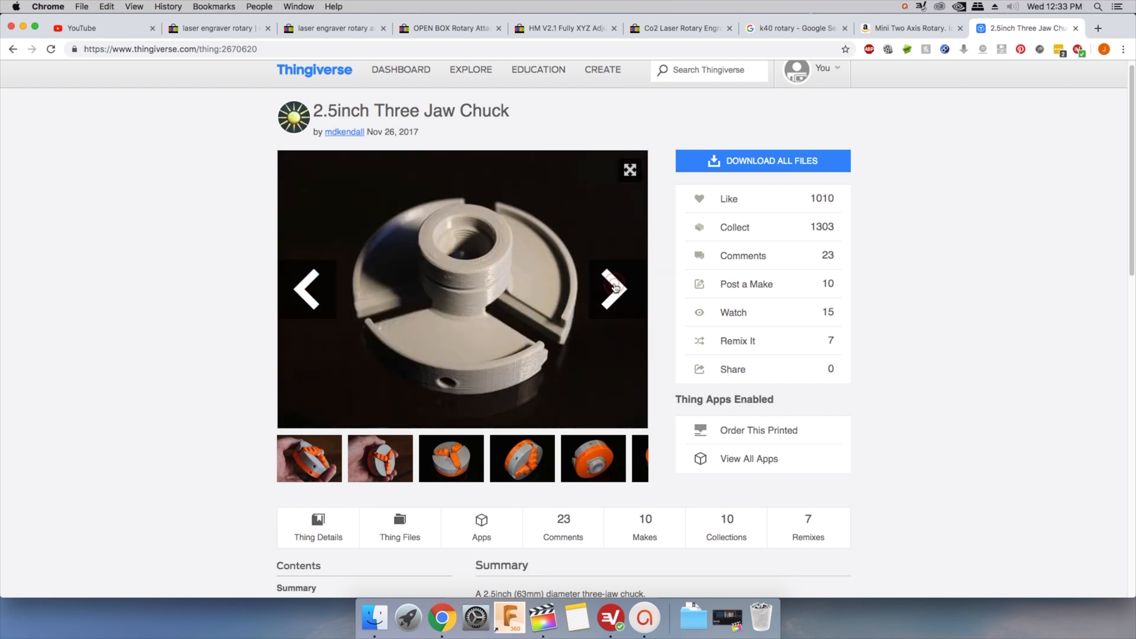
scroll("down", 3)
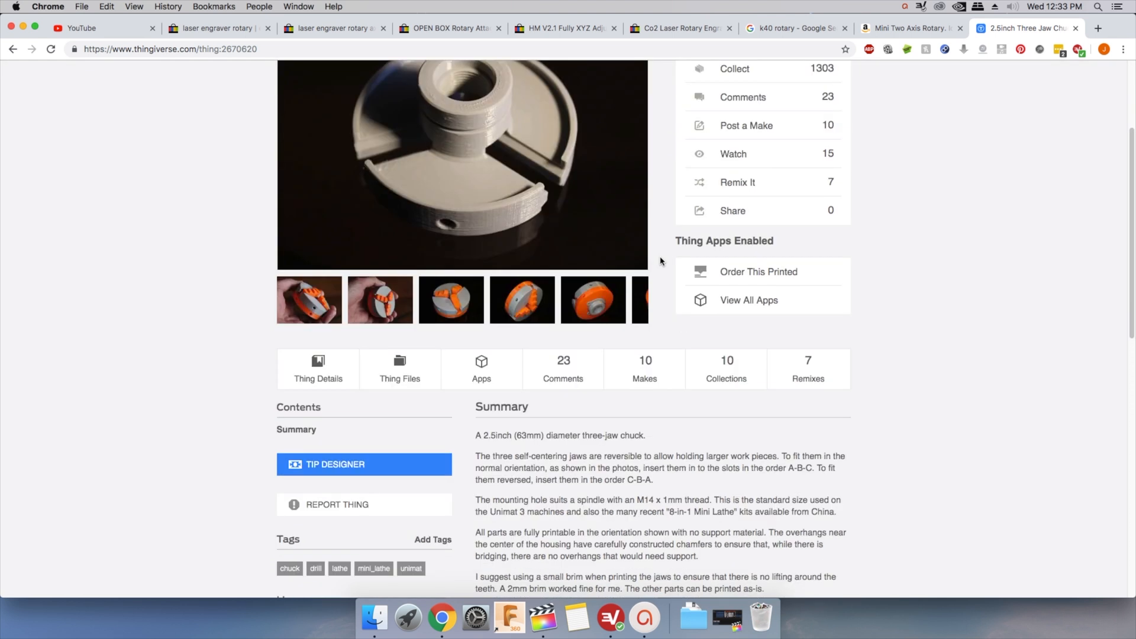
mouse_move(807, 369)
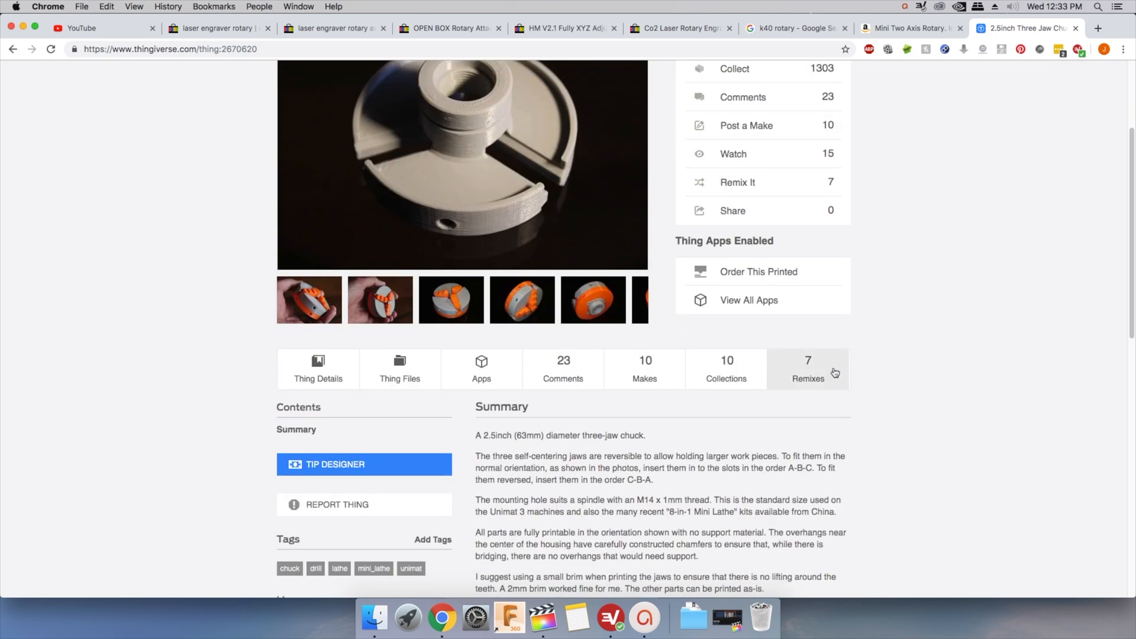
left_click(808, 368)
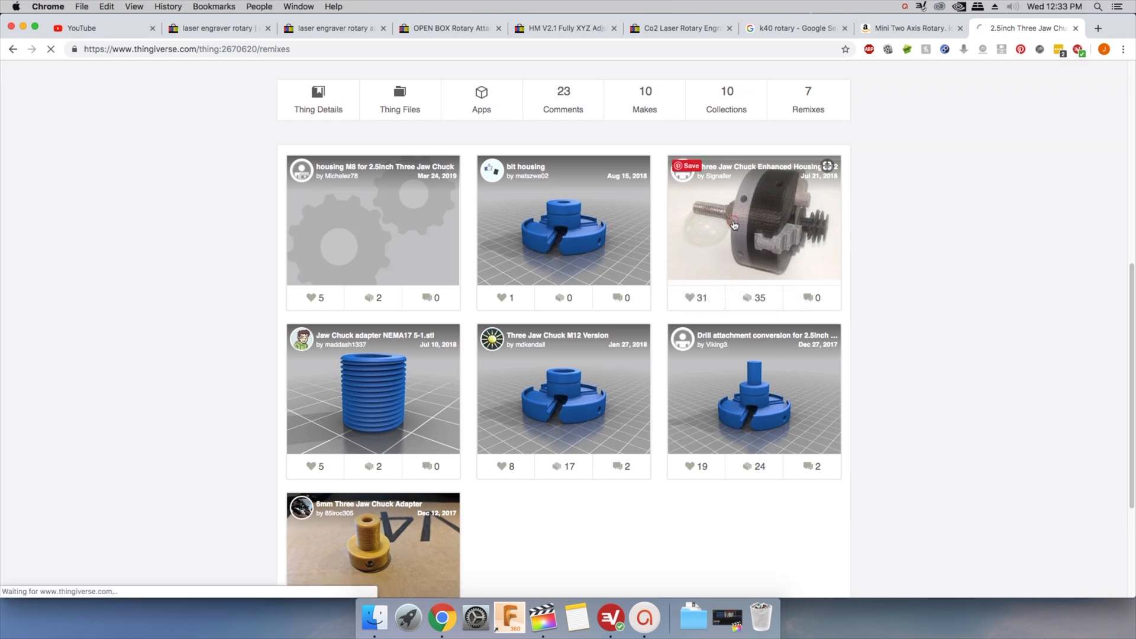
left_click(754, 217)
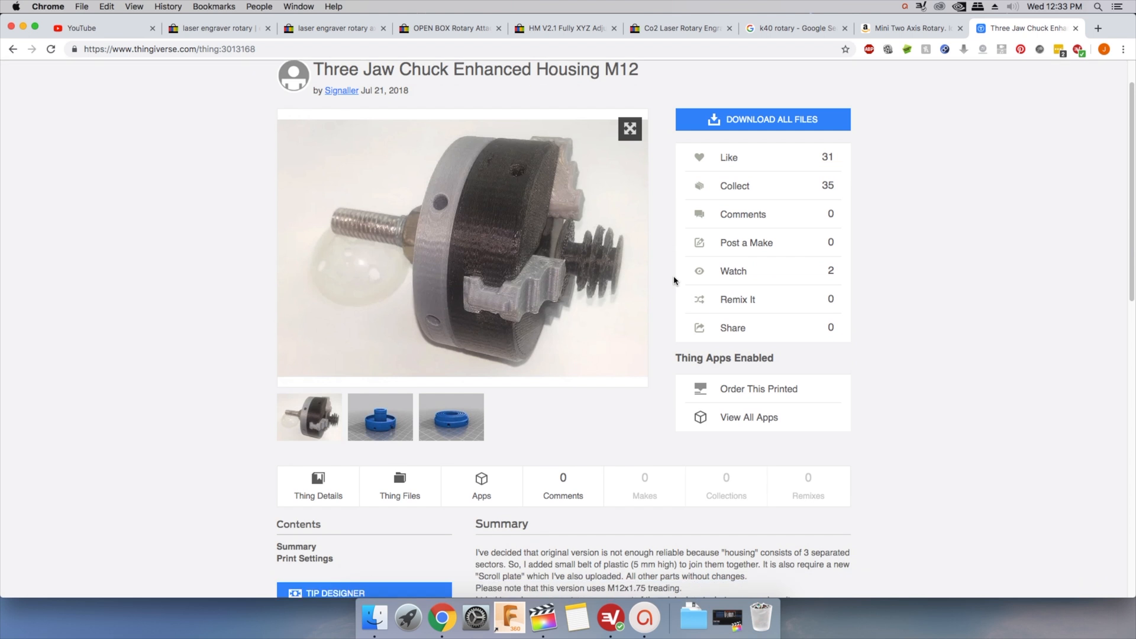
scroll("up", 3)
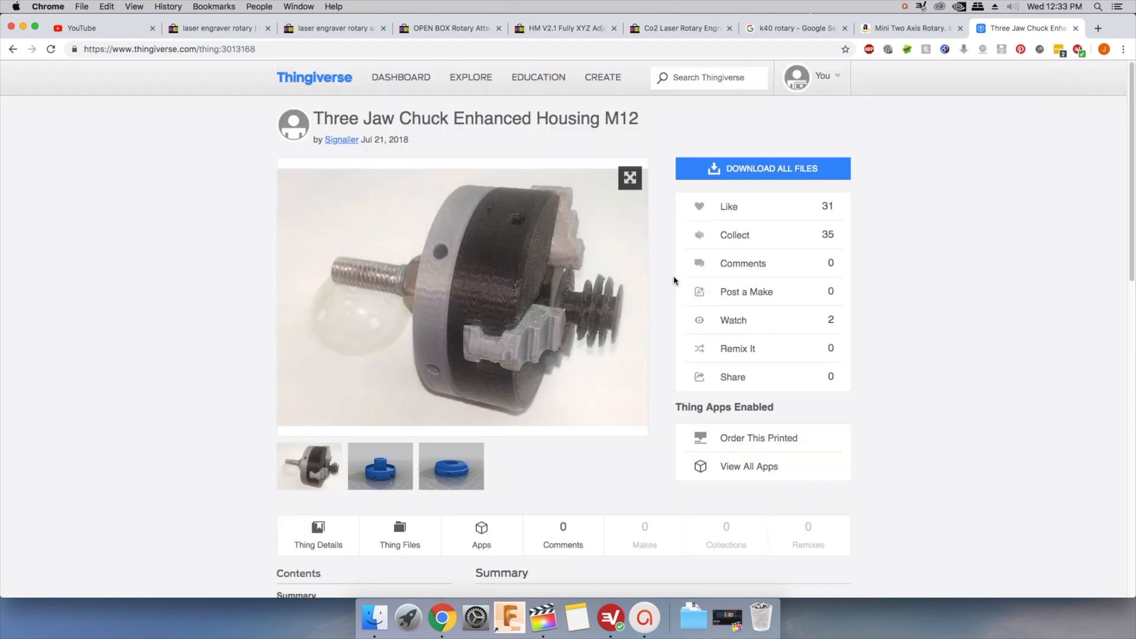
scroll("down", 3)
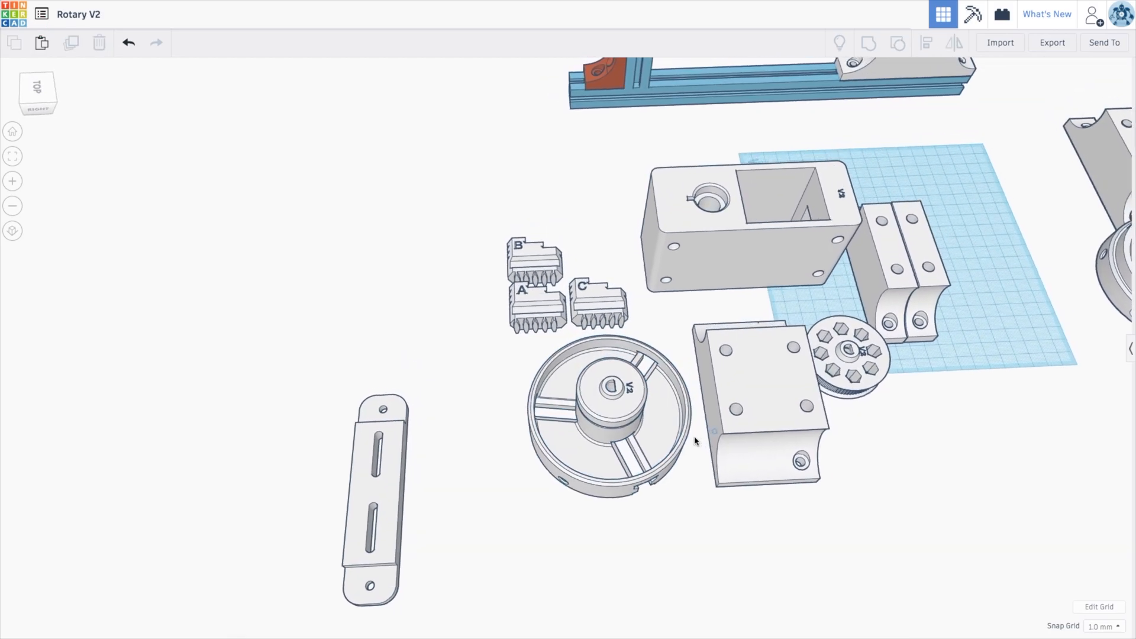
Open the Rotary V2 design showing the scroll plate, retaining clip and mounting bracket.
left_click(612, 416)
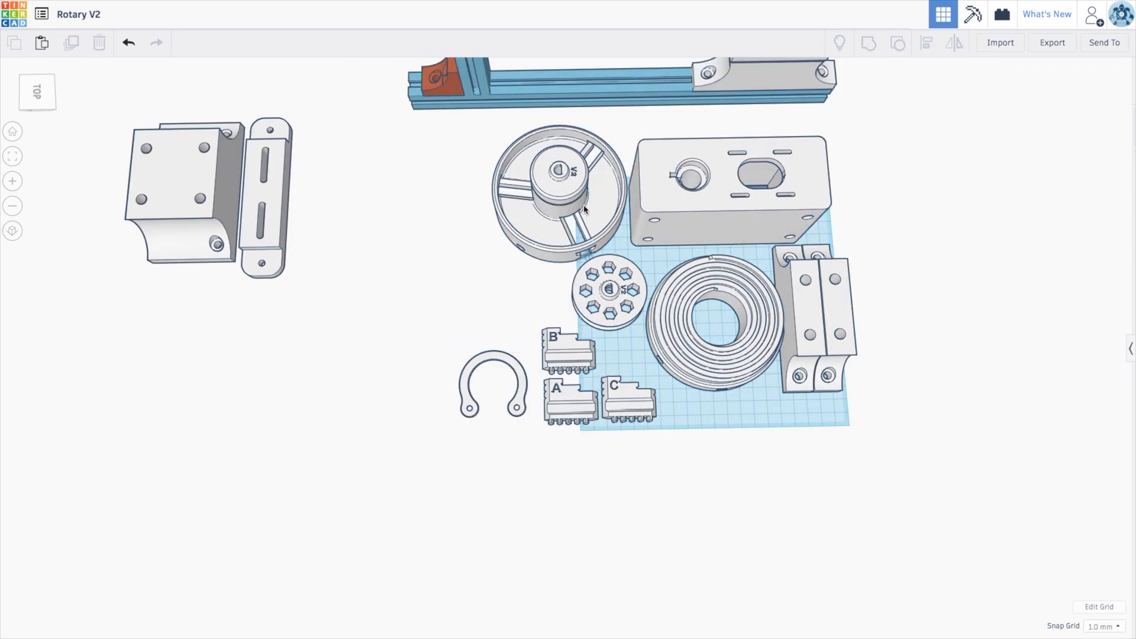
left_click(492, 384)
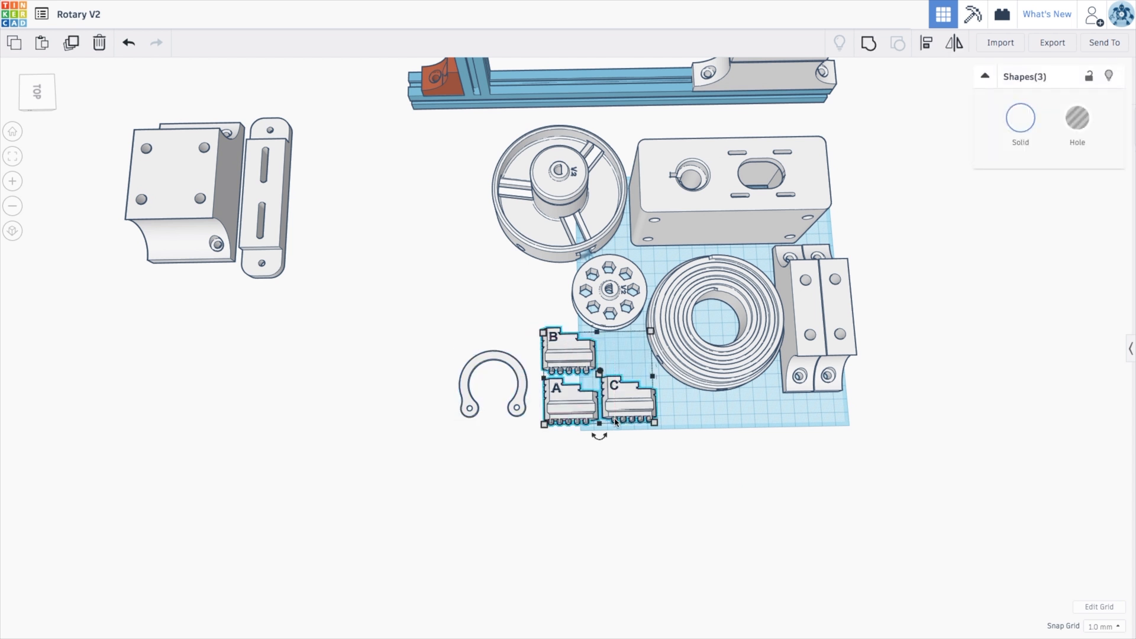
left_click(713, 452)
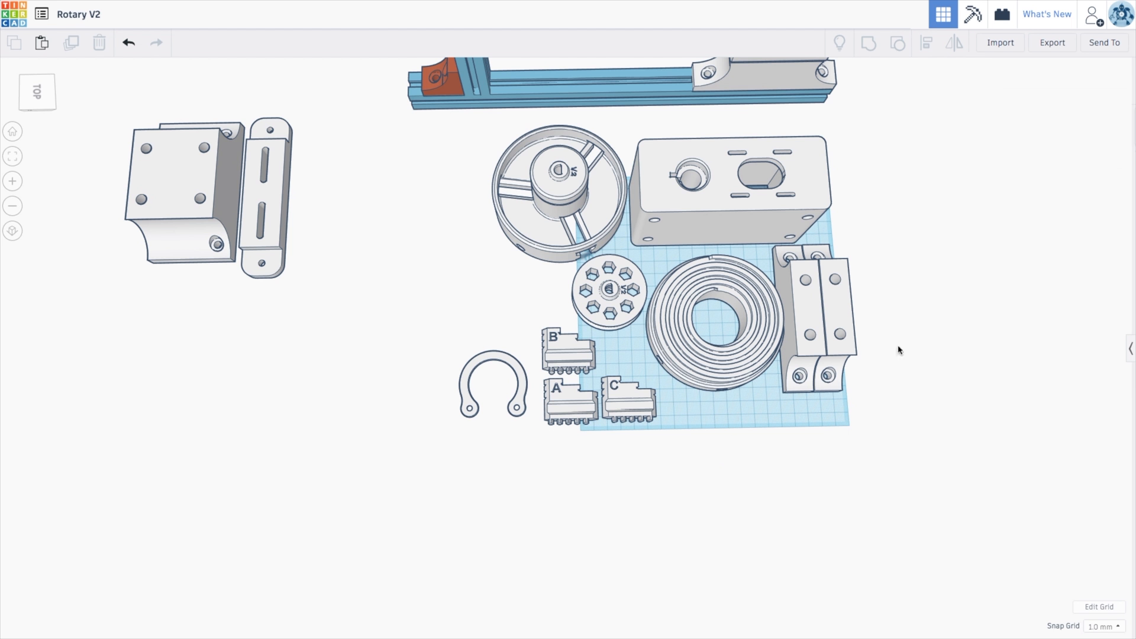
left_click(819, 312)
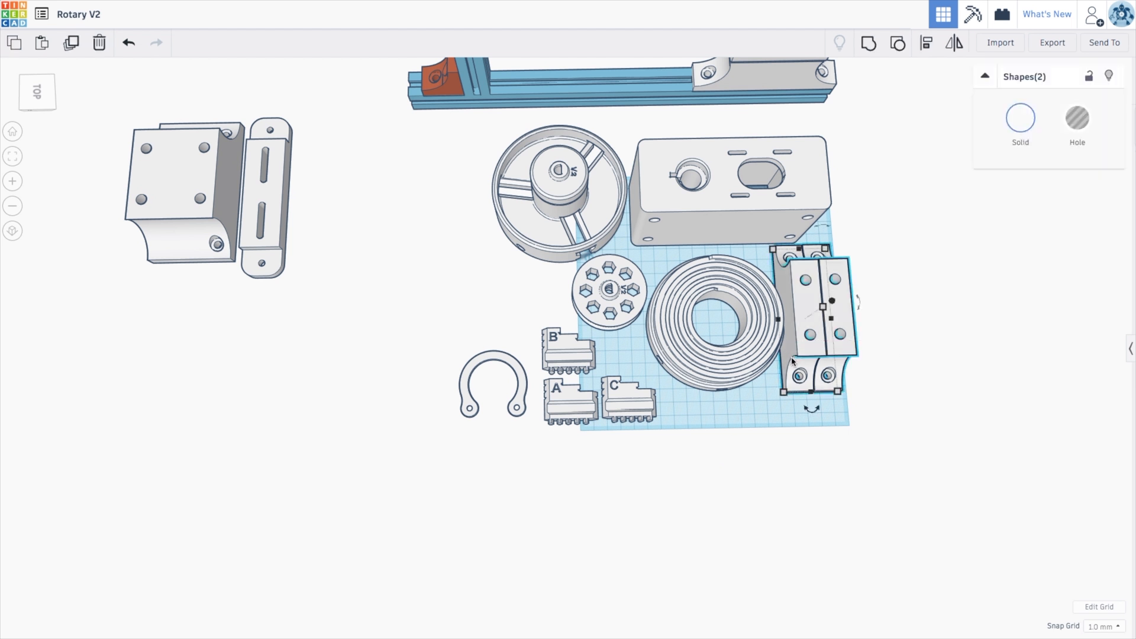
left_click(729, 174)
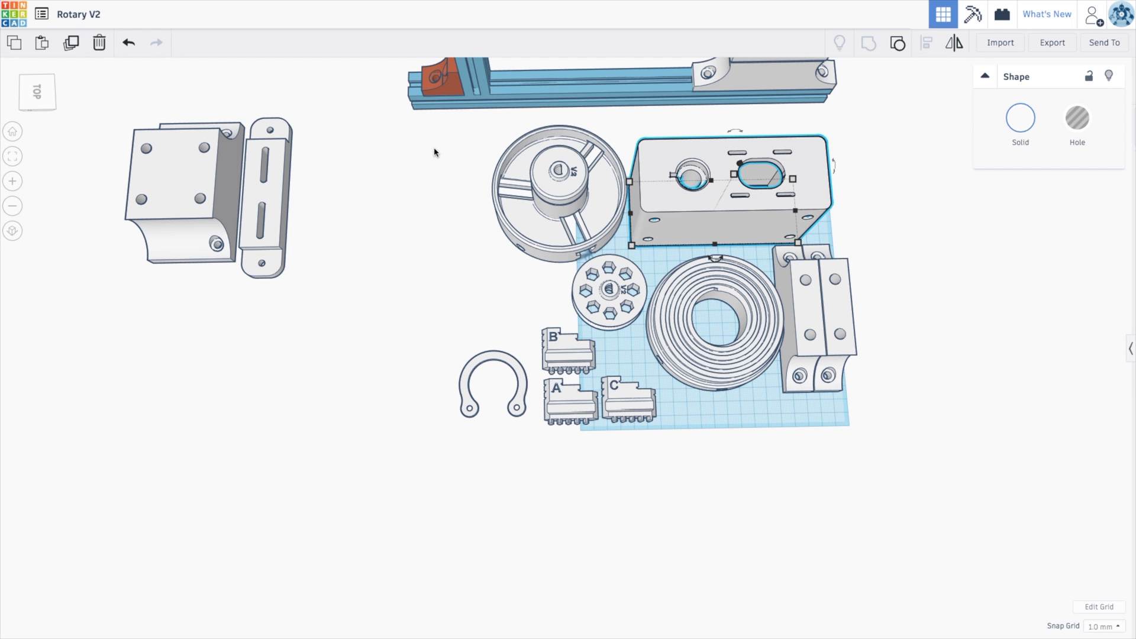
left_click(553, 188)
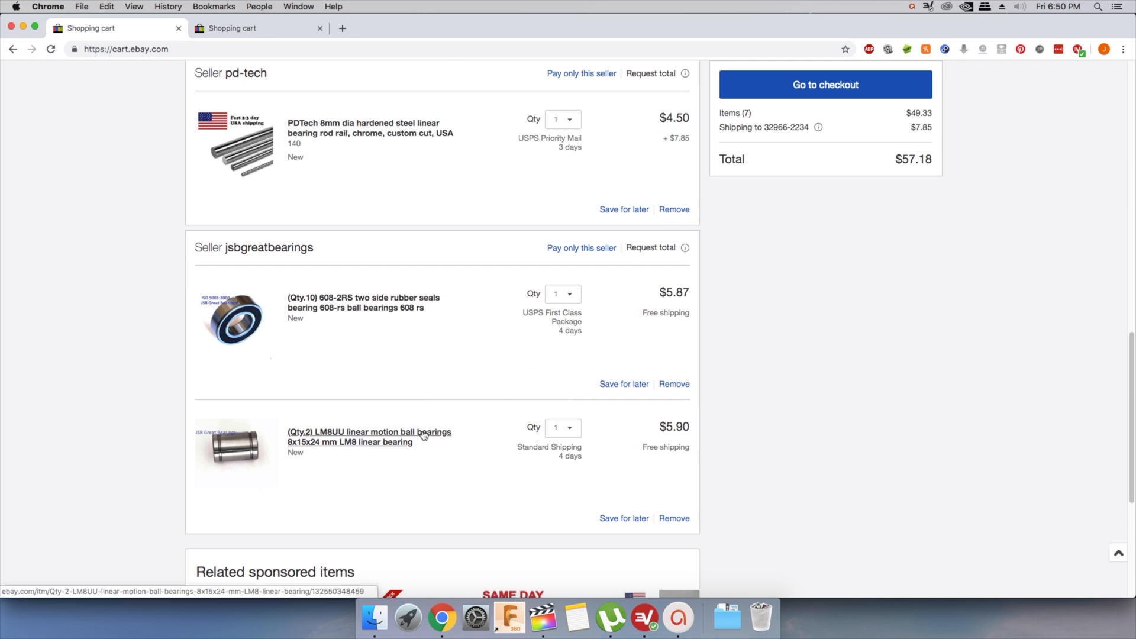
mouse_move(406, 308)
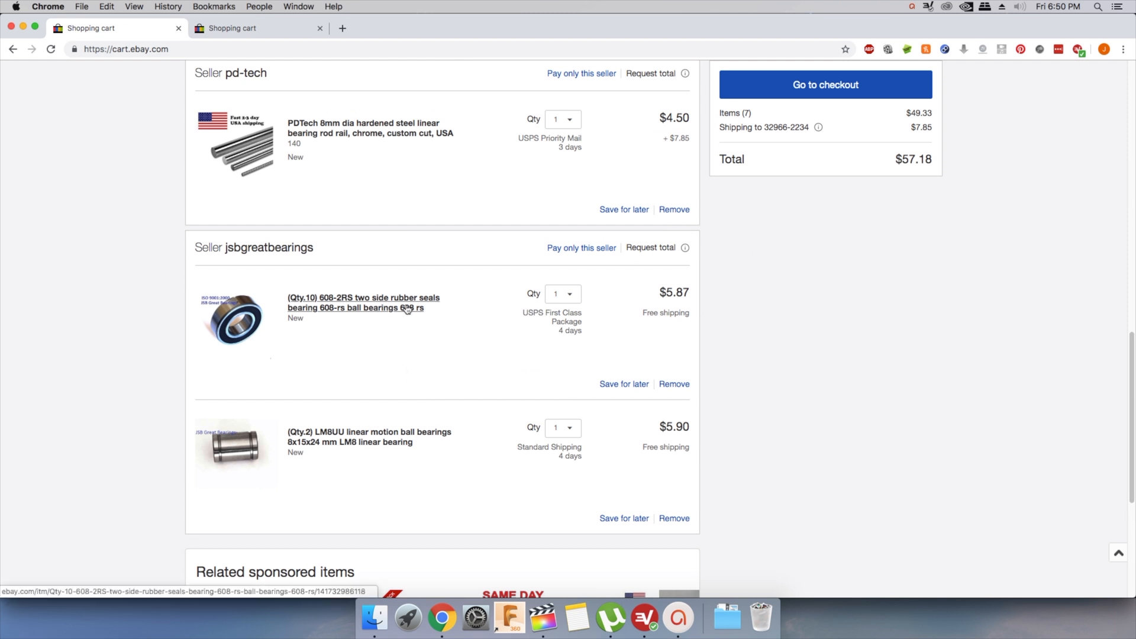
mouse_move(467, 322)
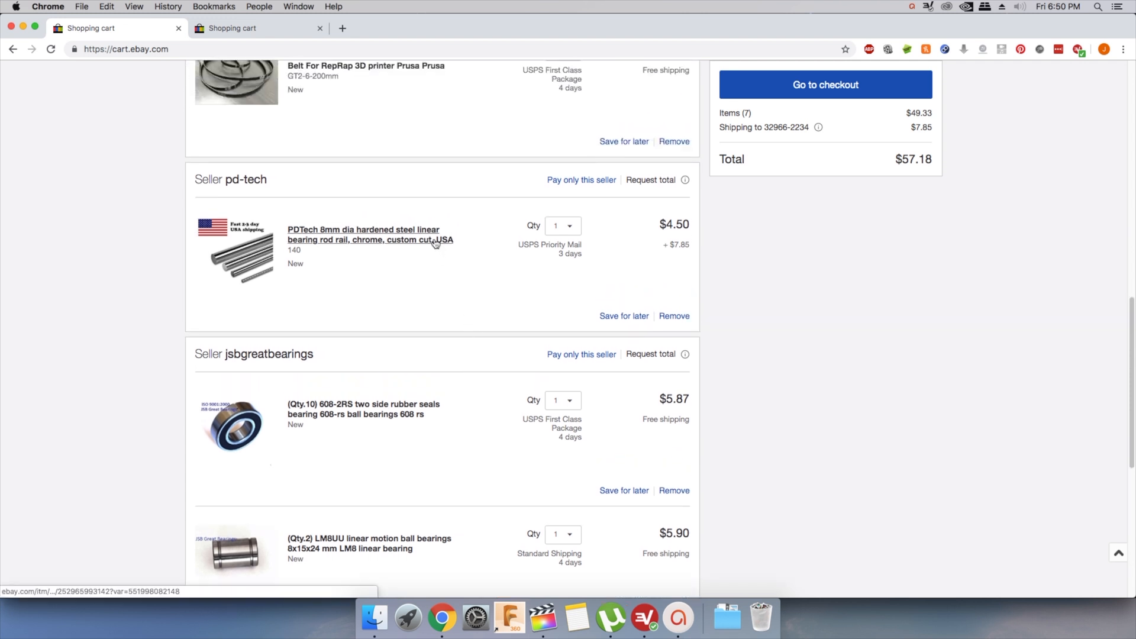
Scroll through the cart's timing pulley, aluminum extrusion, Nema 17 stepper and GT2 belt.
scroll("up", 3)
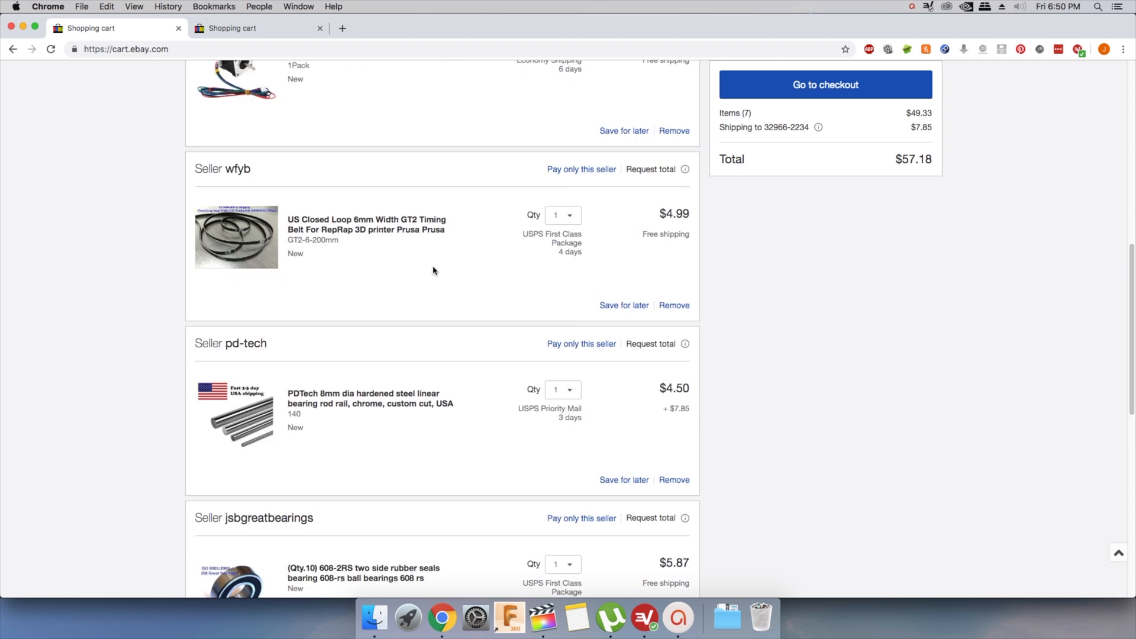
scroll("up", 3)
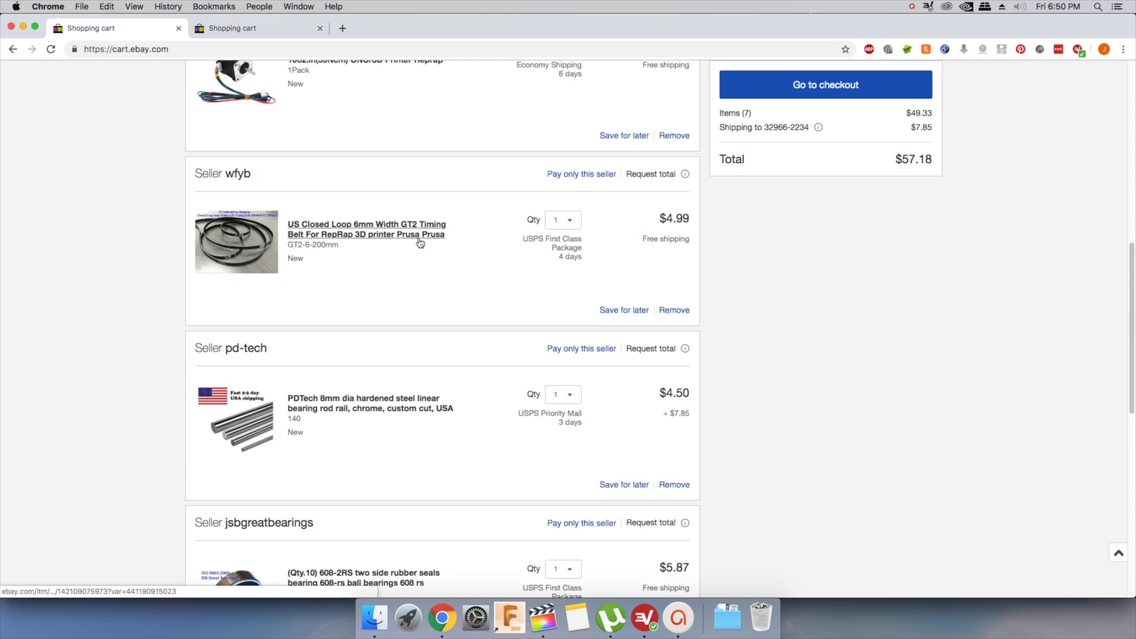
scroll("up", 3)
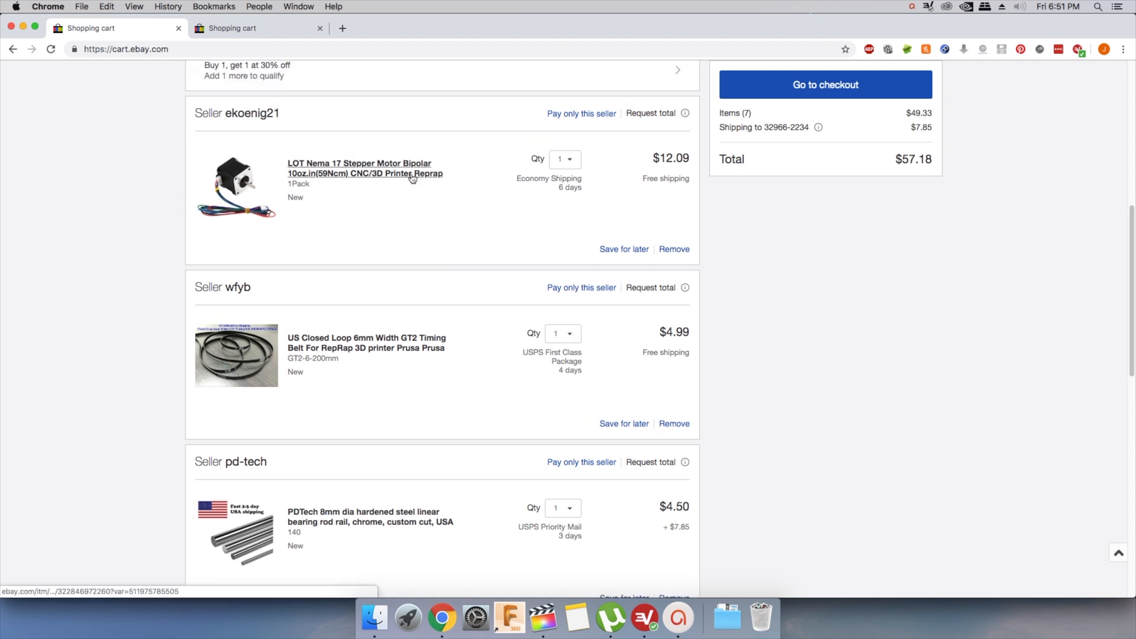
scroll("up", 3)
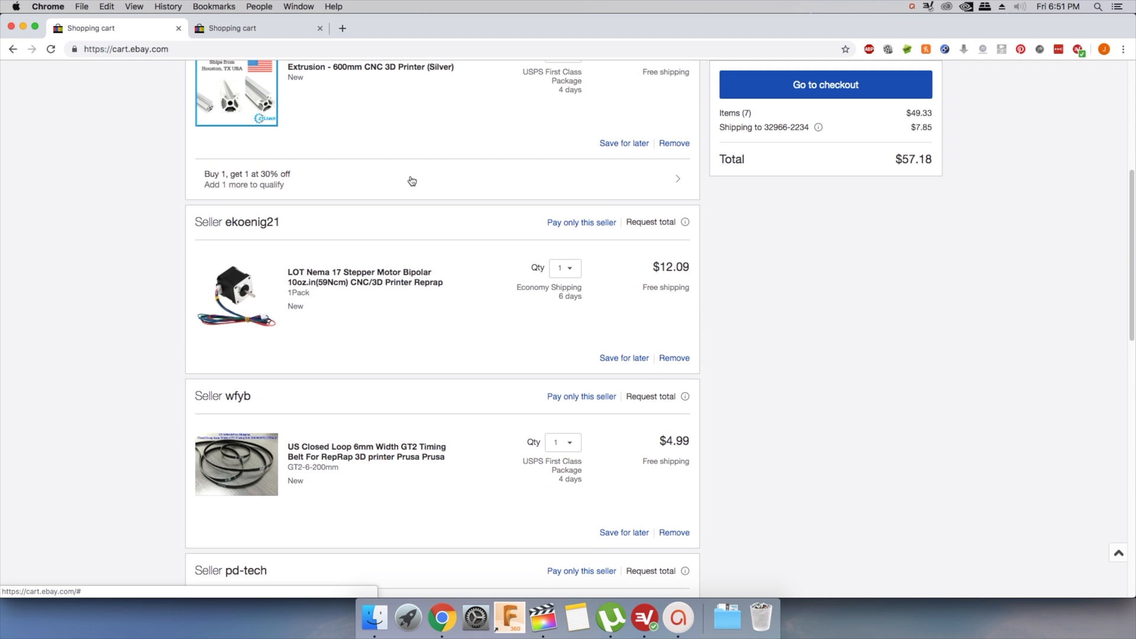
scroll("up", 3)
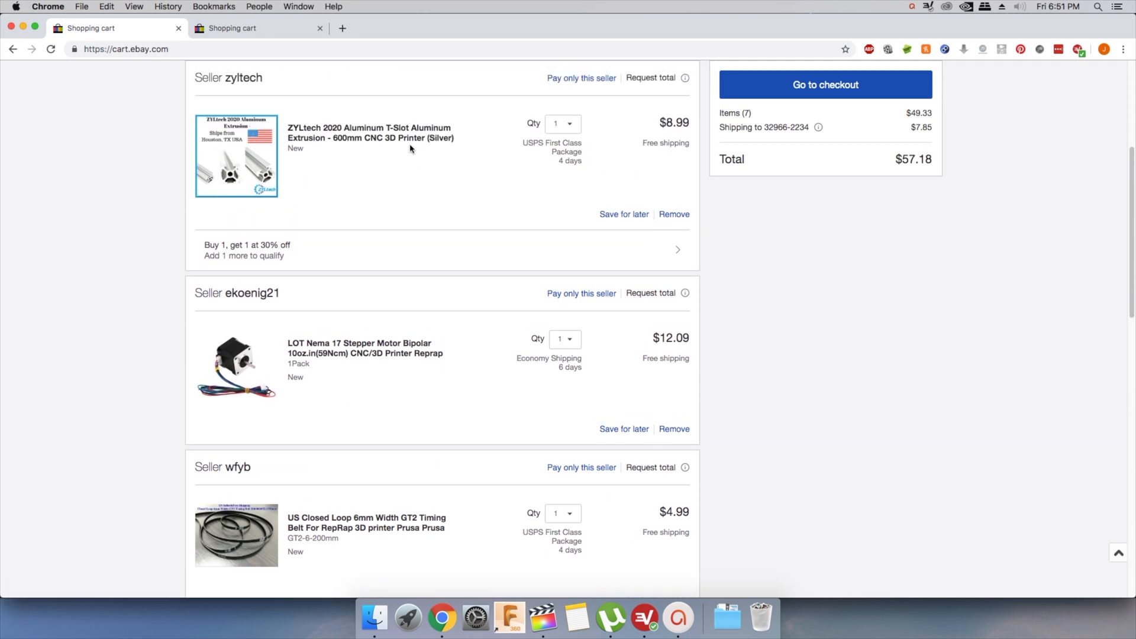
mouse_move(453, 232)
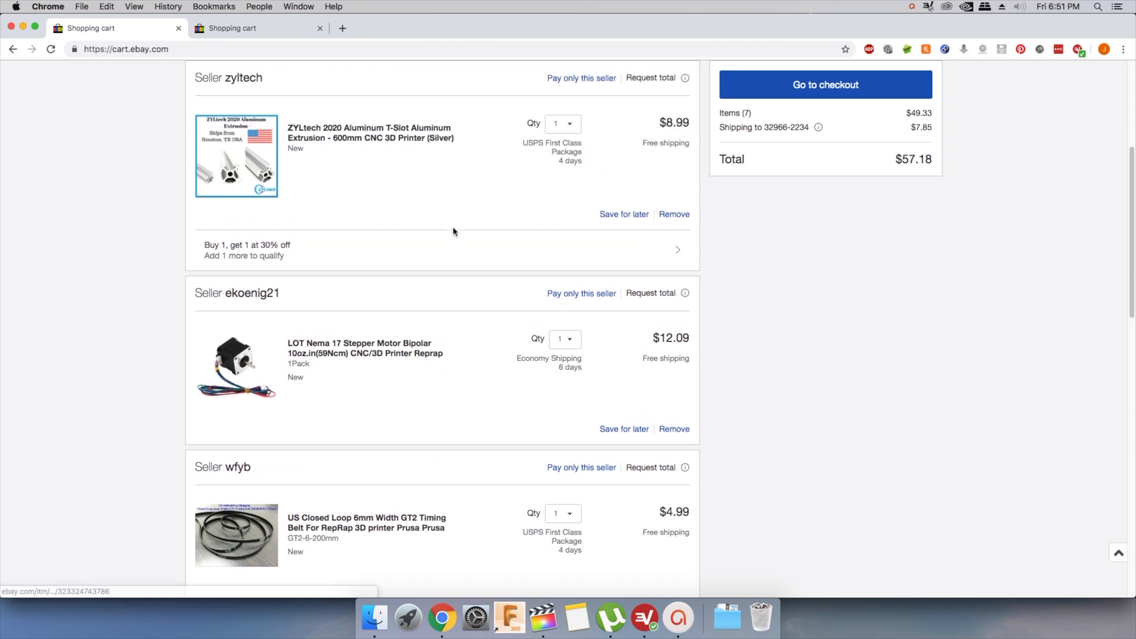
mouse_move(477, 261)
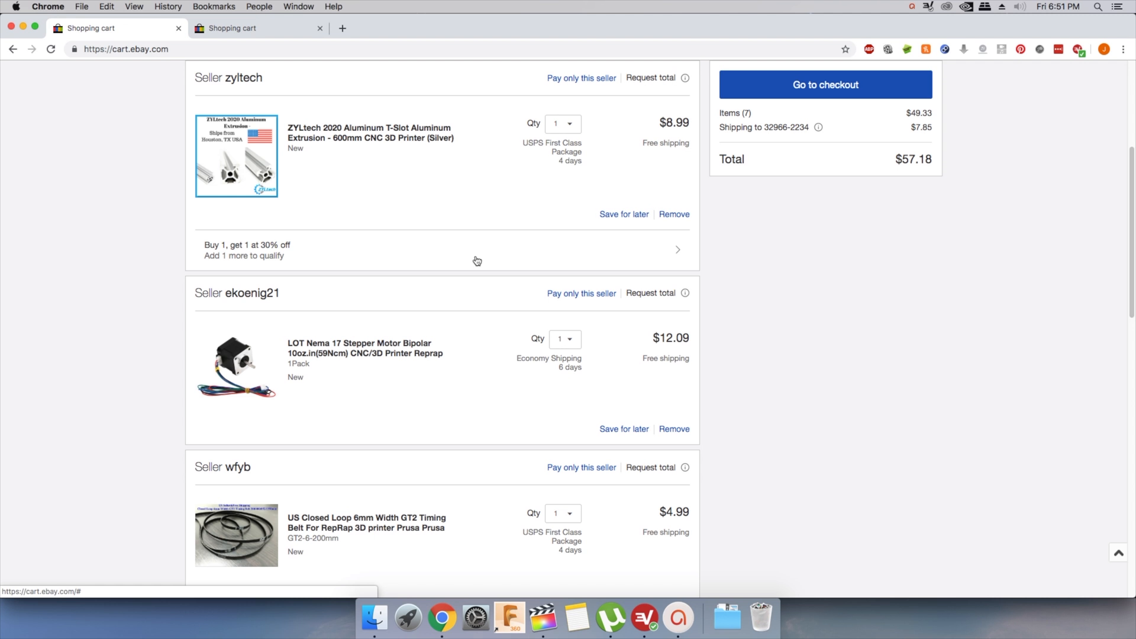
mouse_move(477, 259)
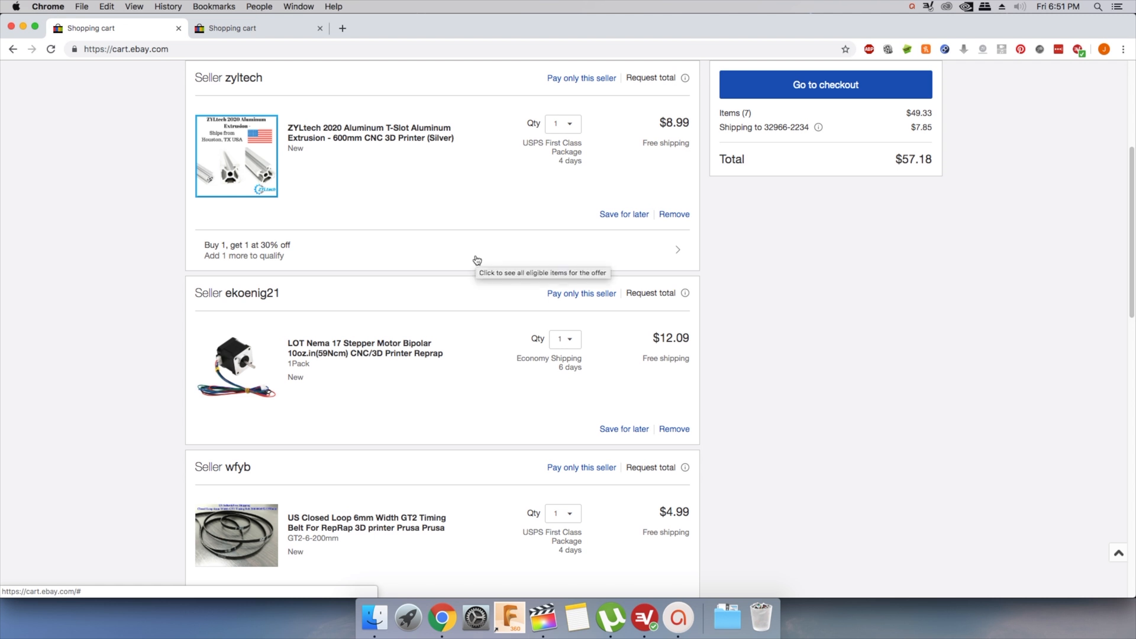
scroll("down", 3)
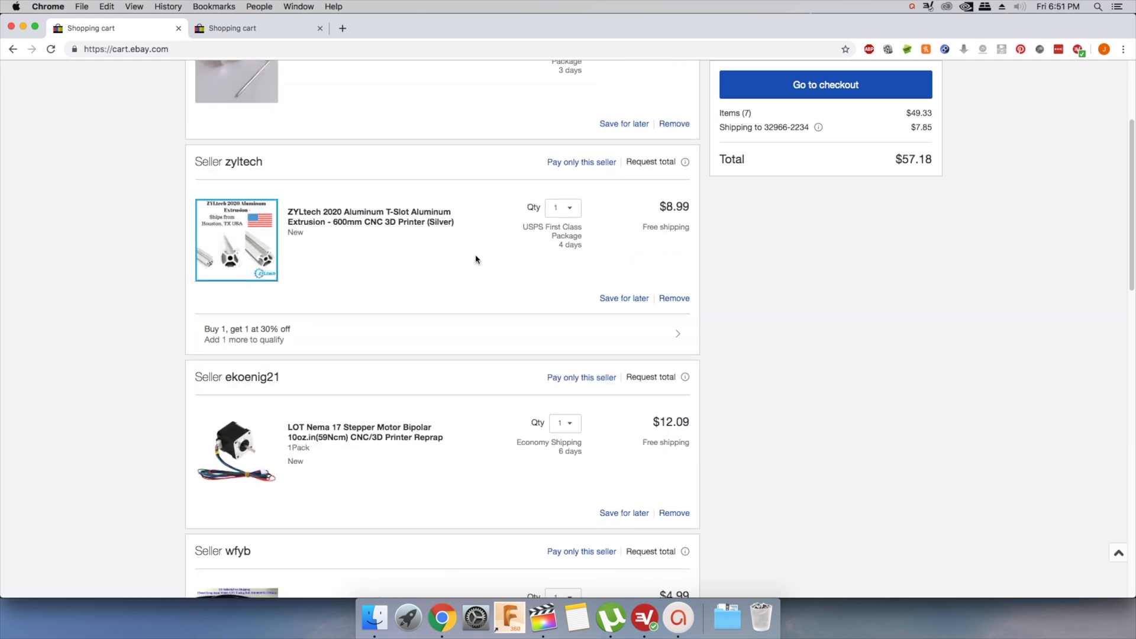
scroll("up", 3)
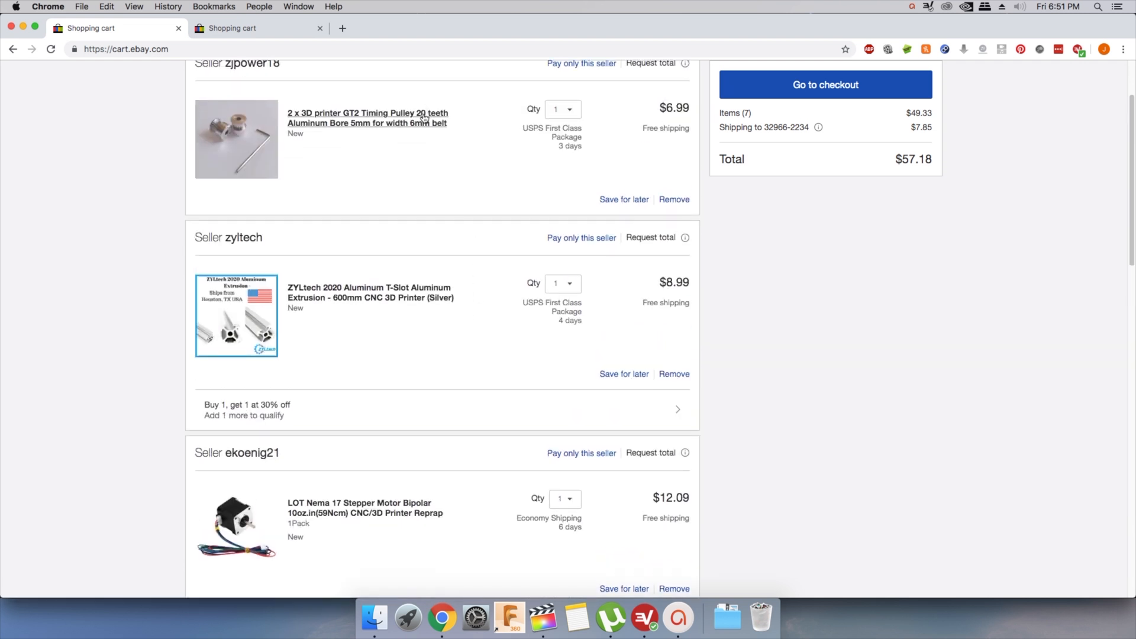
mouse_move(444, 170)
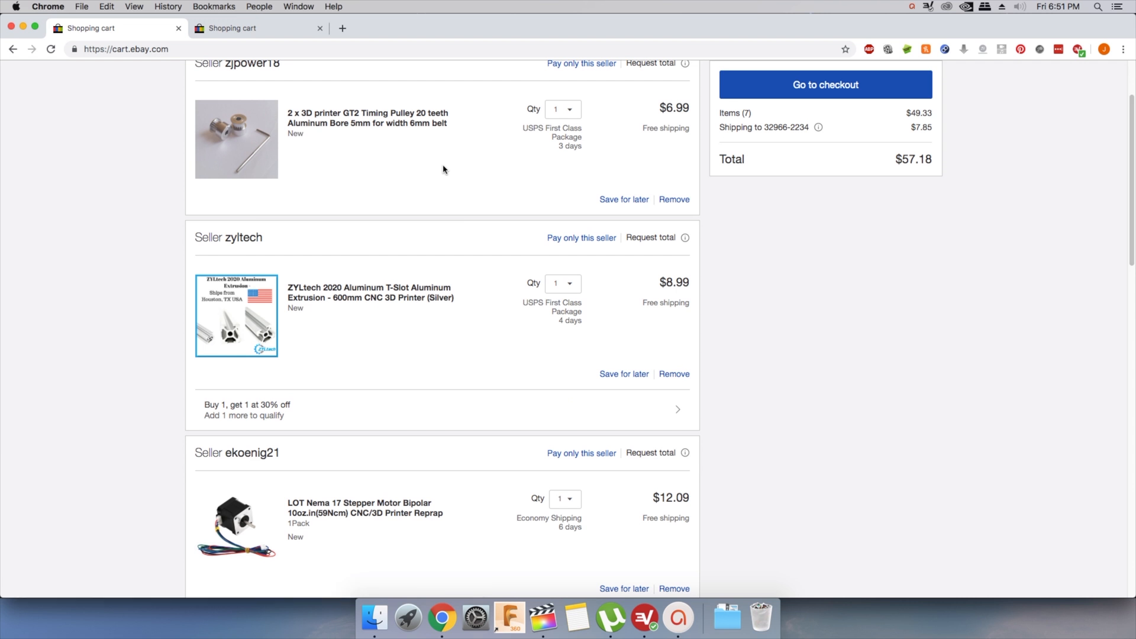
scroll("down", 3)
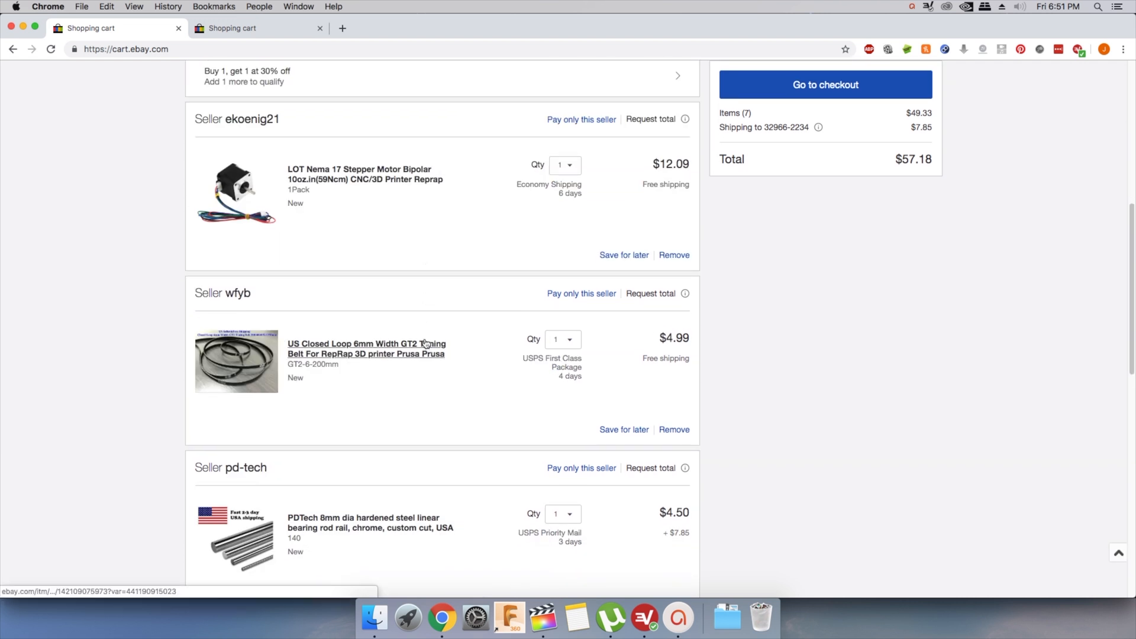
scroll("down", 3)
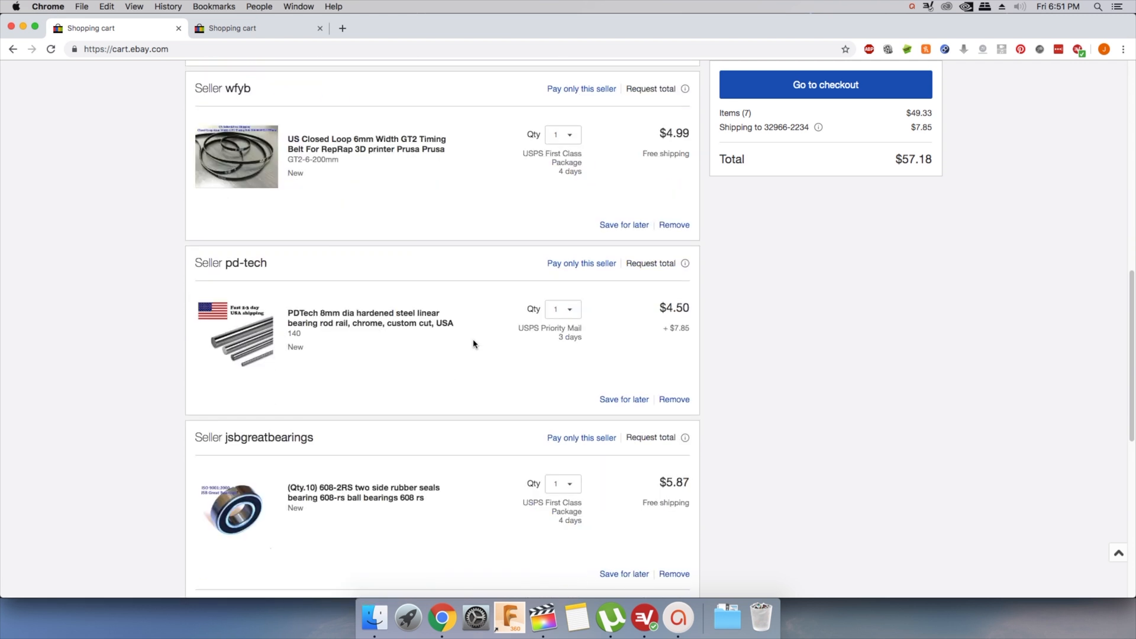
scroll("down", 3)
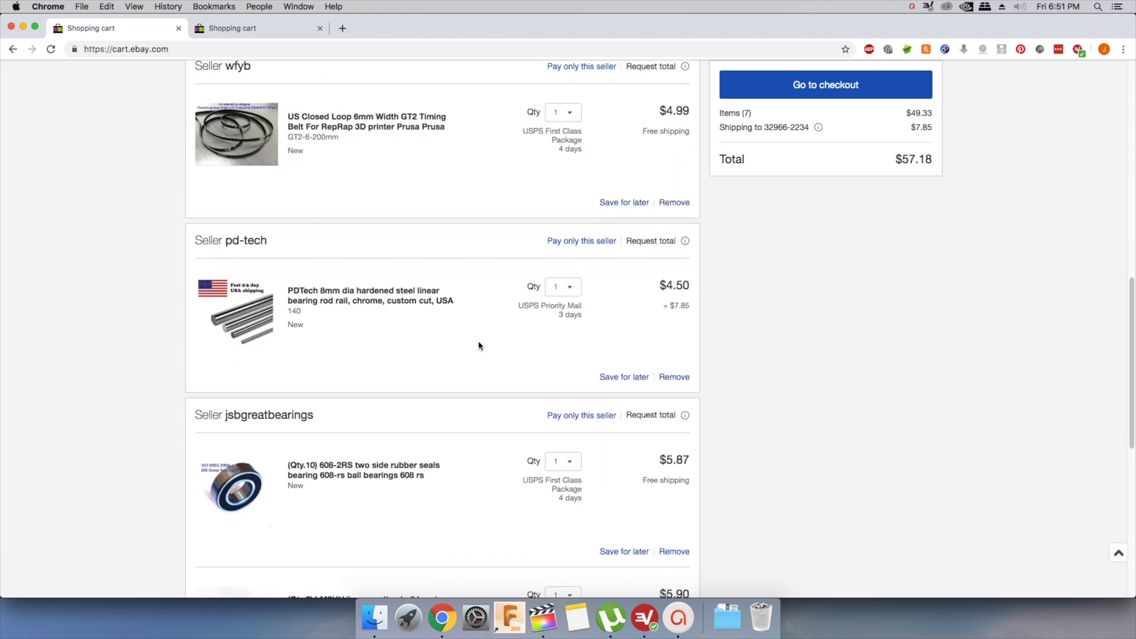
mouse_move(468, 346)
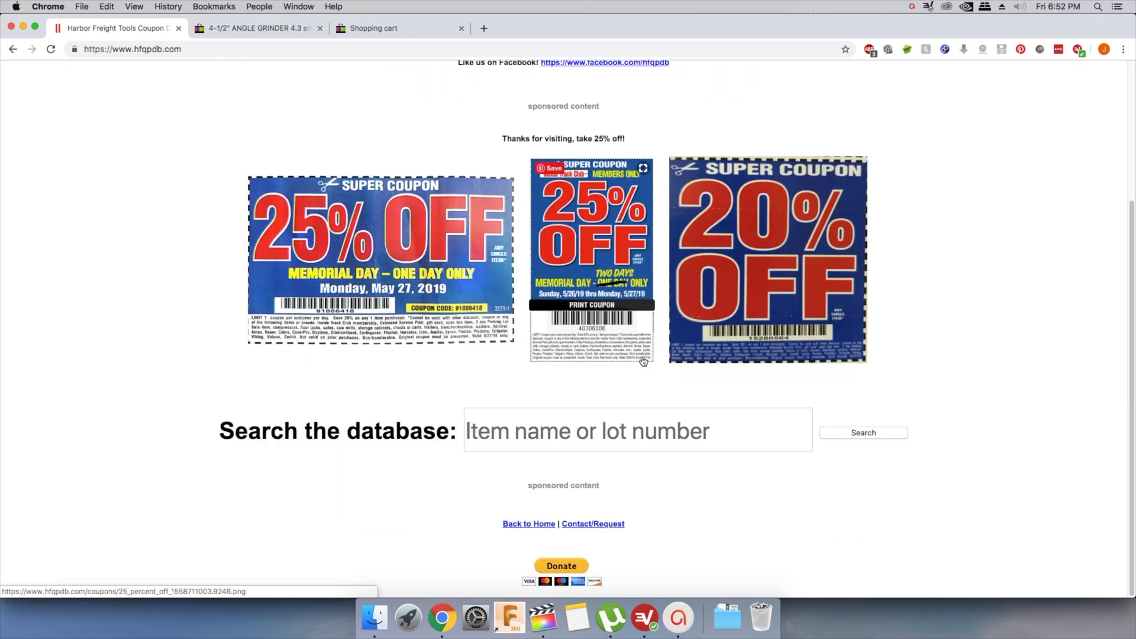
Search coupons for 'angle grinde', open the 80 piece rotary tool kit and 4-1/2" angle grinder coupons.
type("angle grinde")
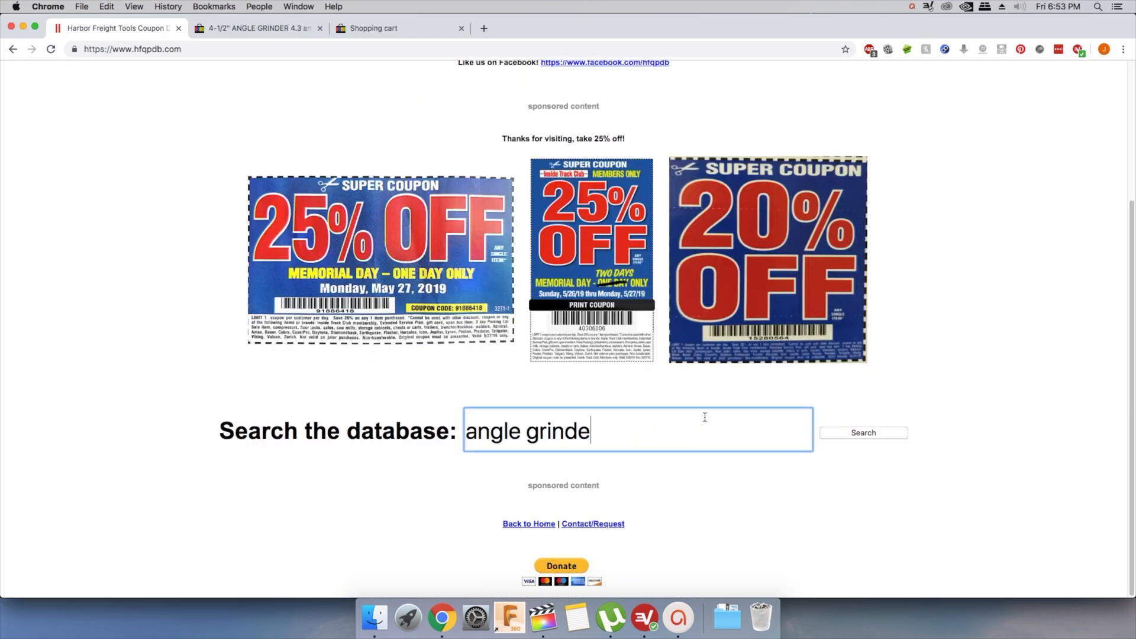
left_click(863, 432)
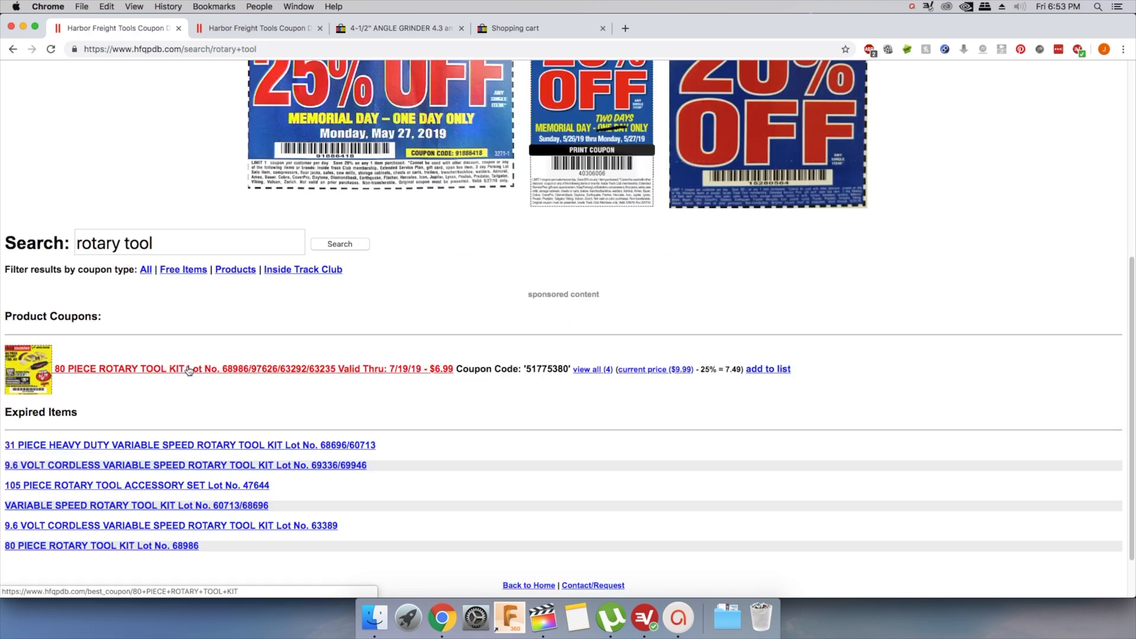
left_click(120, 369)
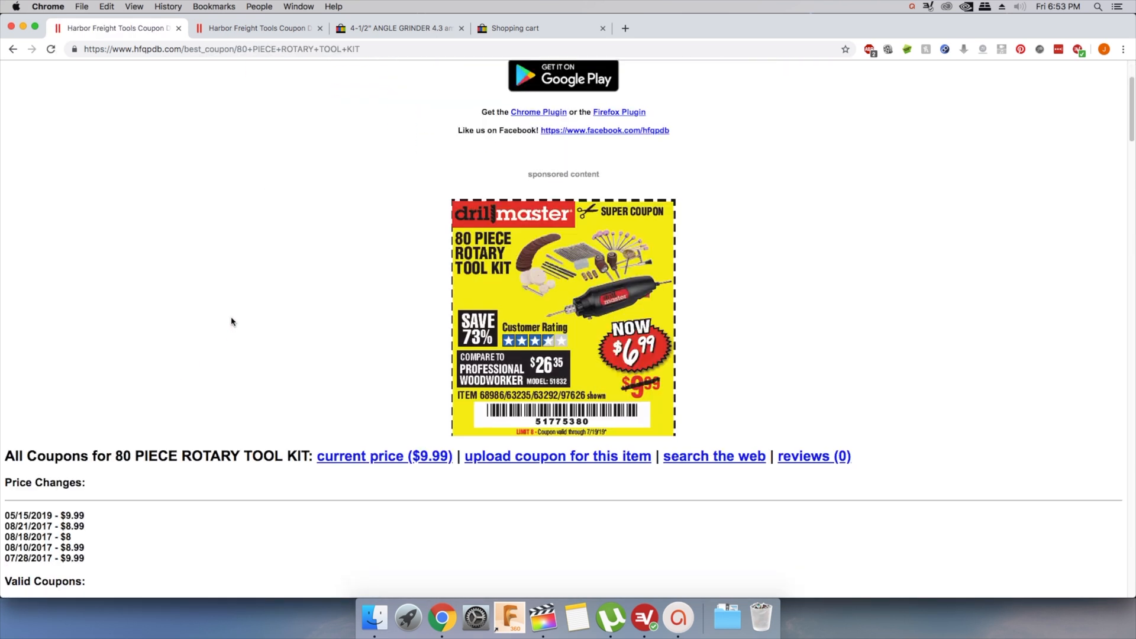
left_click(258, 28)
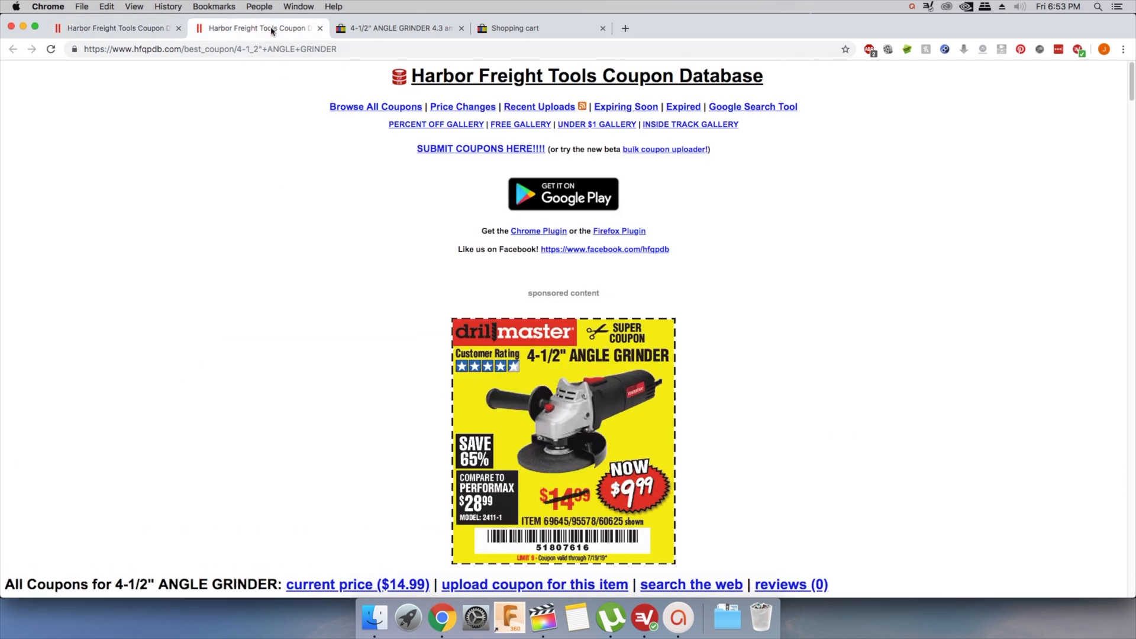